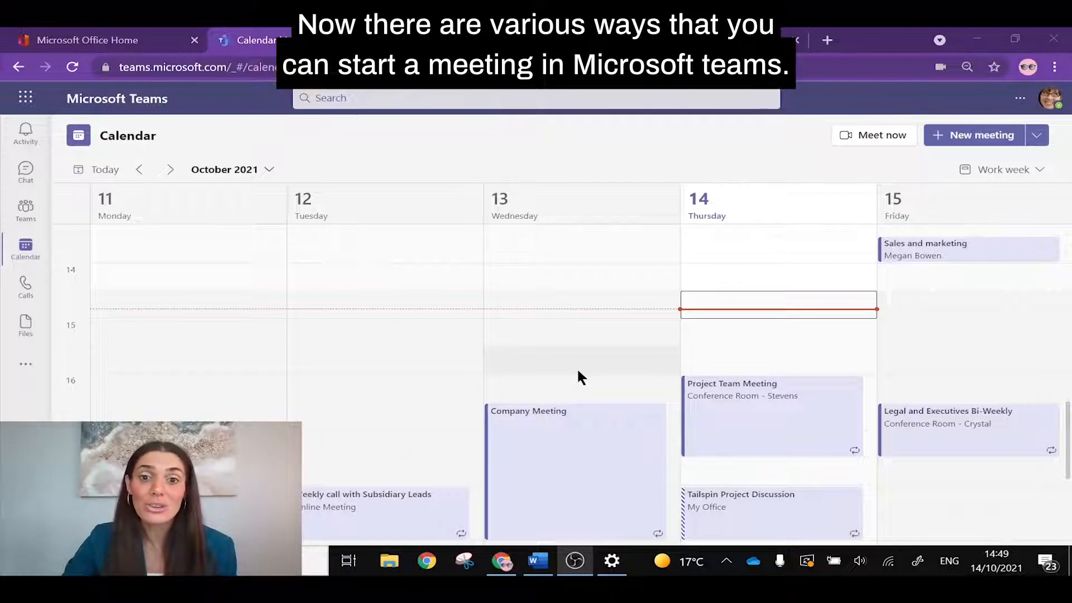
pyautogui.moveTo(795, 199)
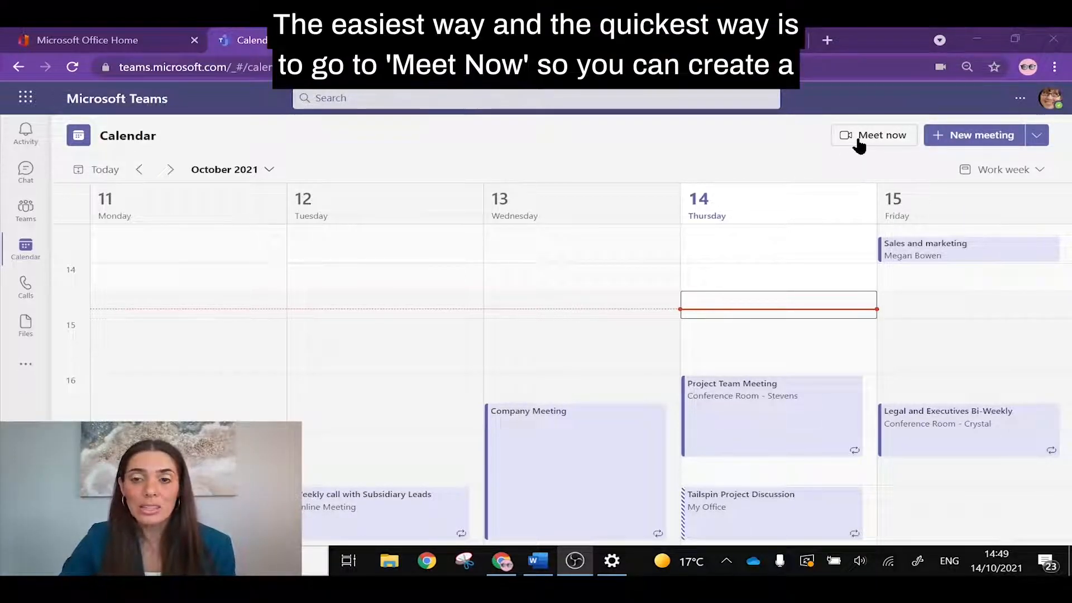
# Start a Meet now instant meeting and rename it 'reports'
pyautogui.click(874, 135)
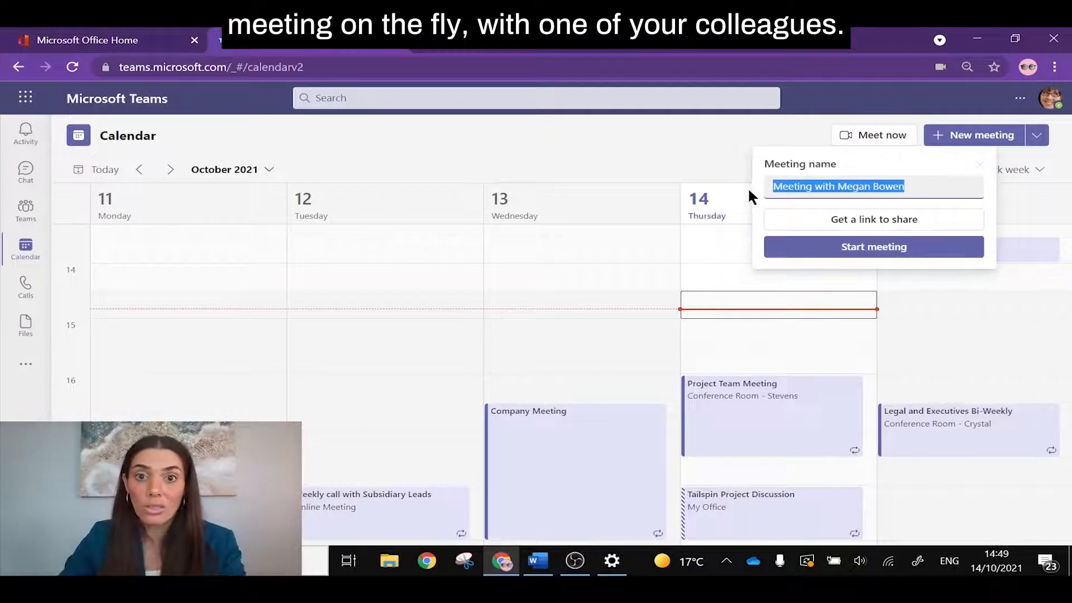
pyautogui.write('rep')
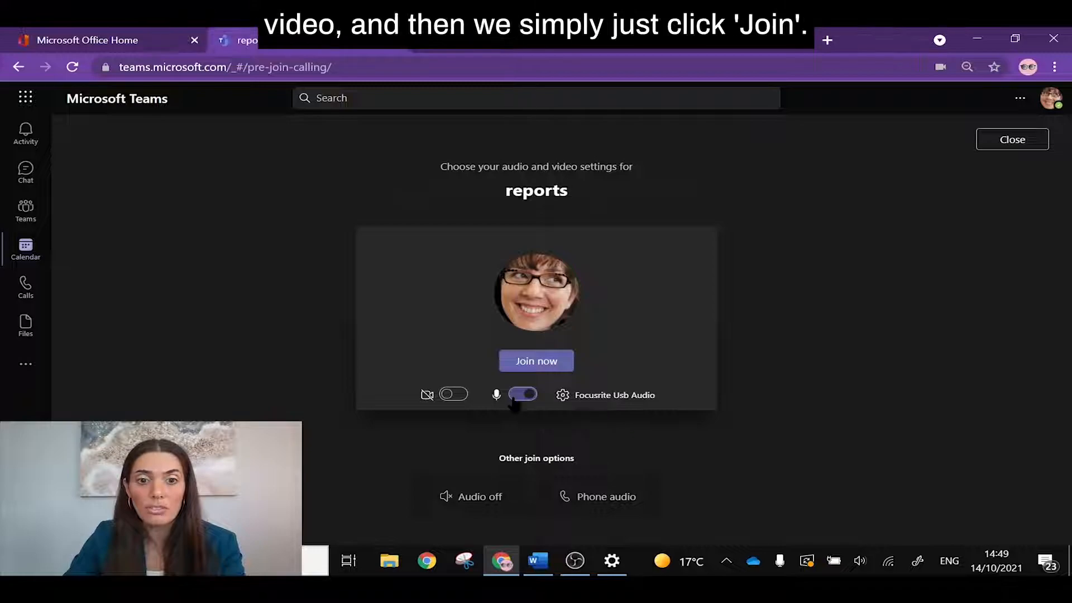
# Mute the microphone on the pre-join screen and join the reports meeting
pyautogui.click(521, 395)
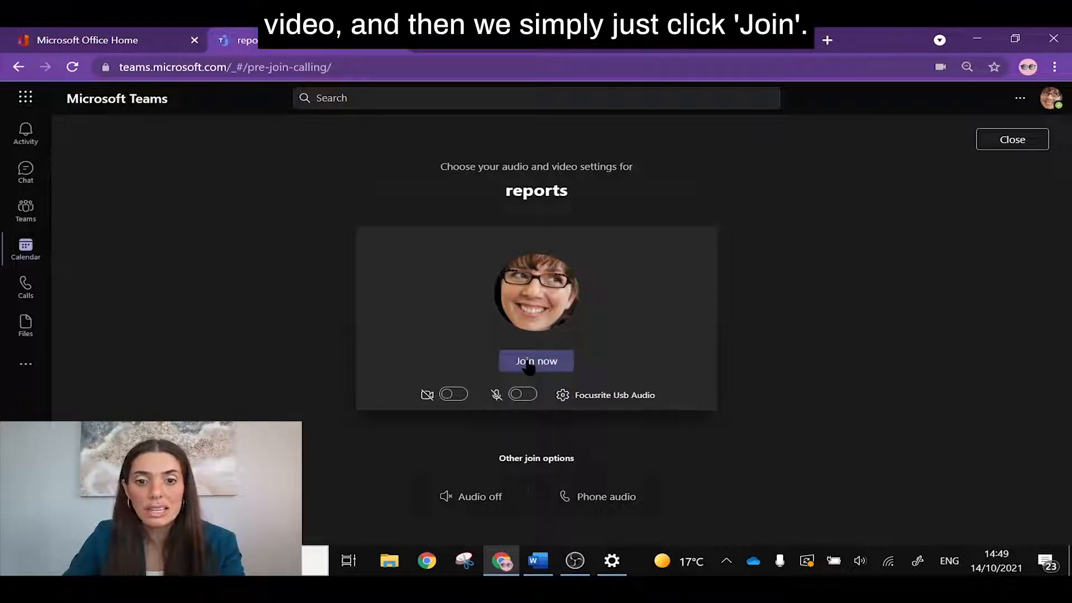
pyautogui.click(536, 361)
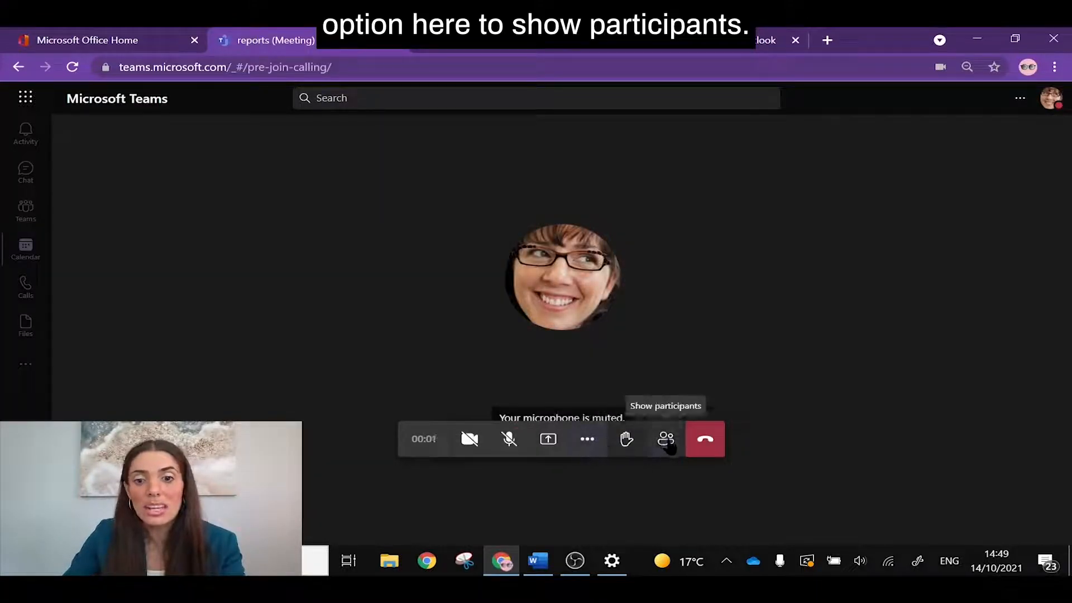
# Invite Johanna Lorenz from the participants pane, then close the pane
pyautogui.click(665, 439)
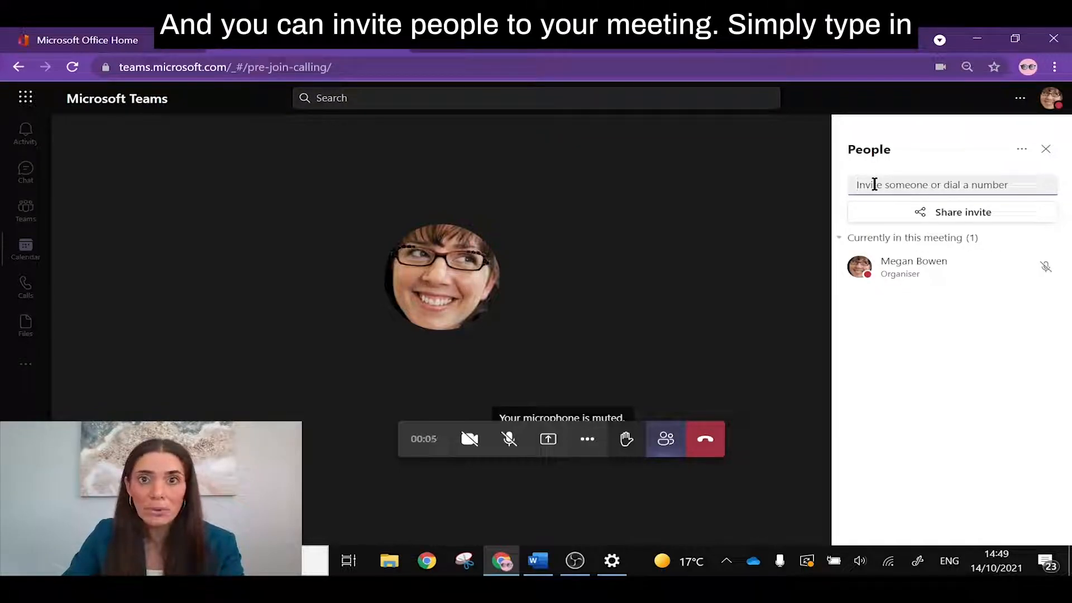
pyautogui.write('joha')
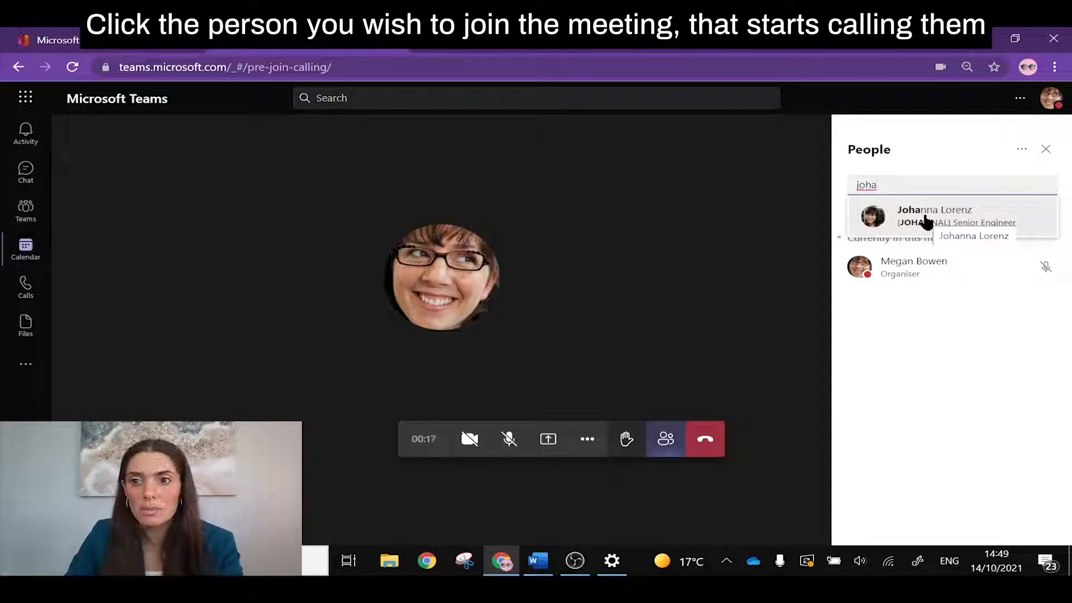
pyautogui.click(934, 216)
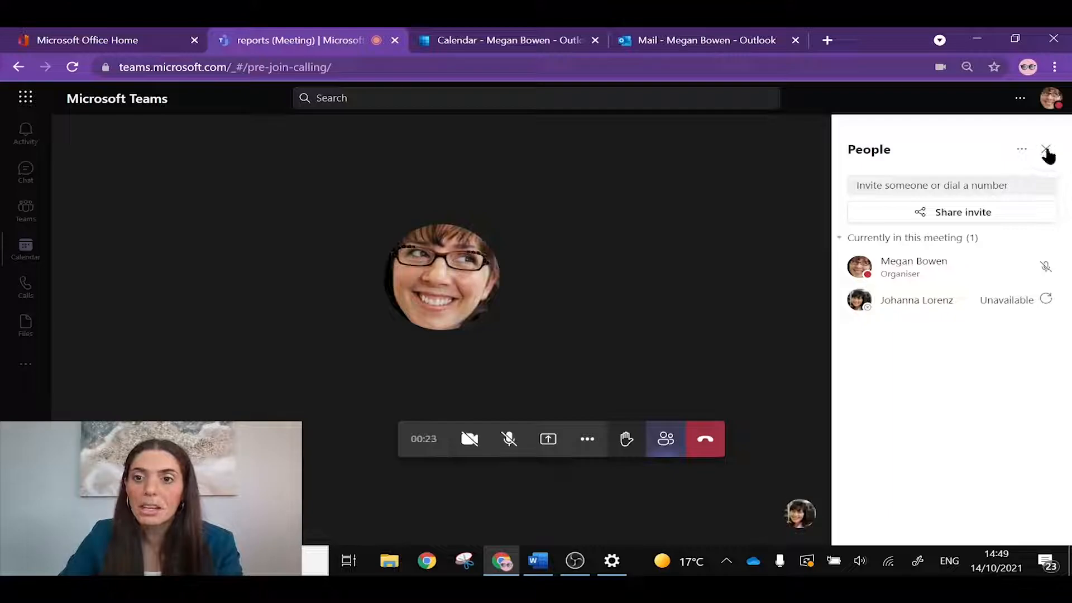
pyautogui.click(704, 438)
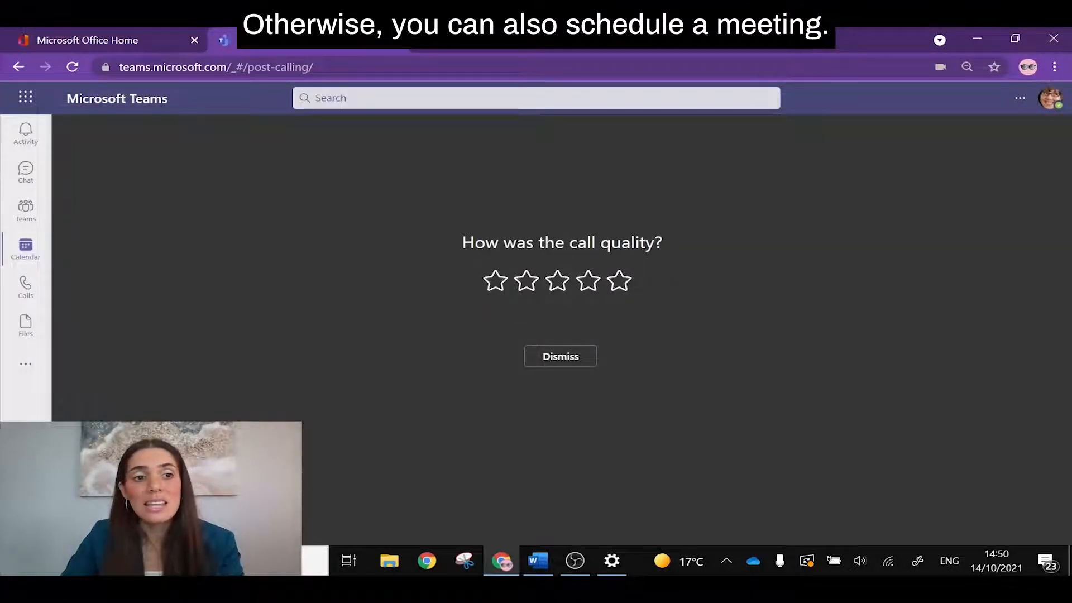
# Create meeting 'Reports' with required Lee Gu, Lidia Holloway and optional Johanna Lorenz
pyautogui.click(25, 249)
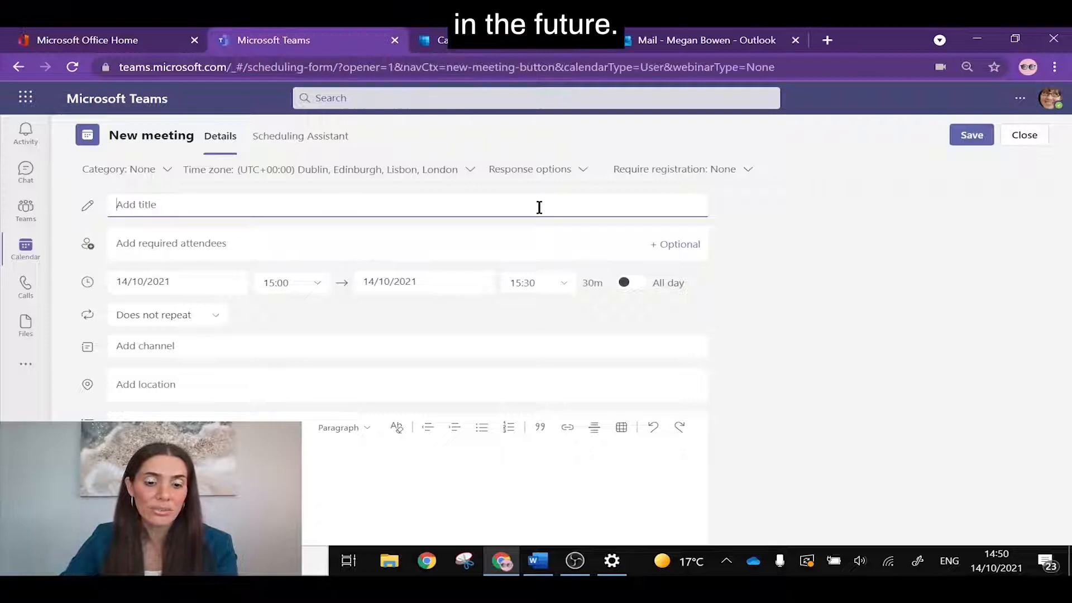
pyautogui.write('Rep')
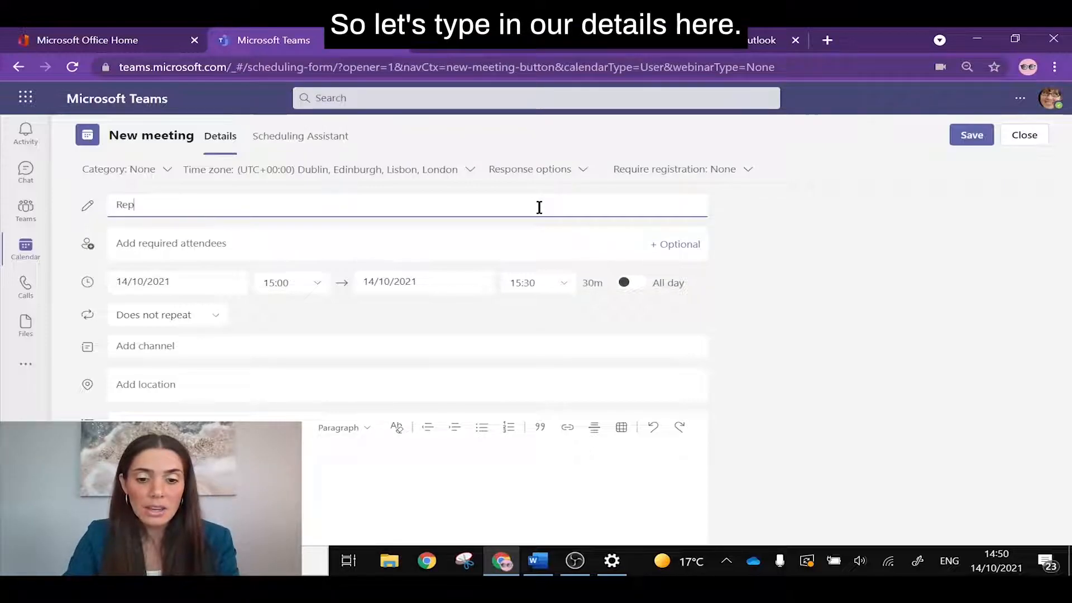
pyautogui.write('orts')
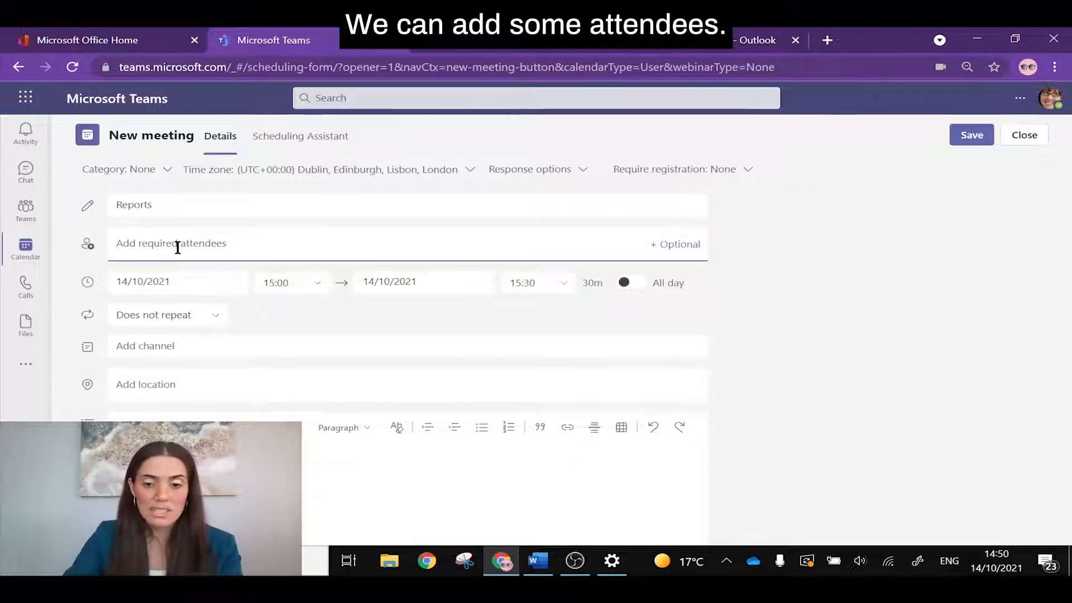
pyautogui.write('leeg')
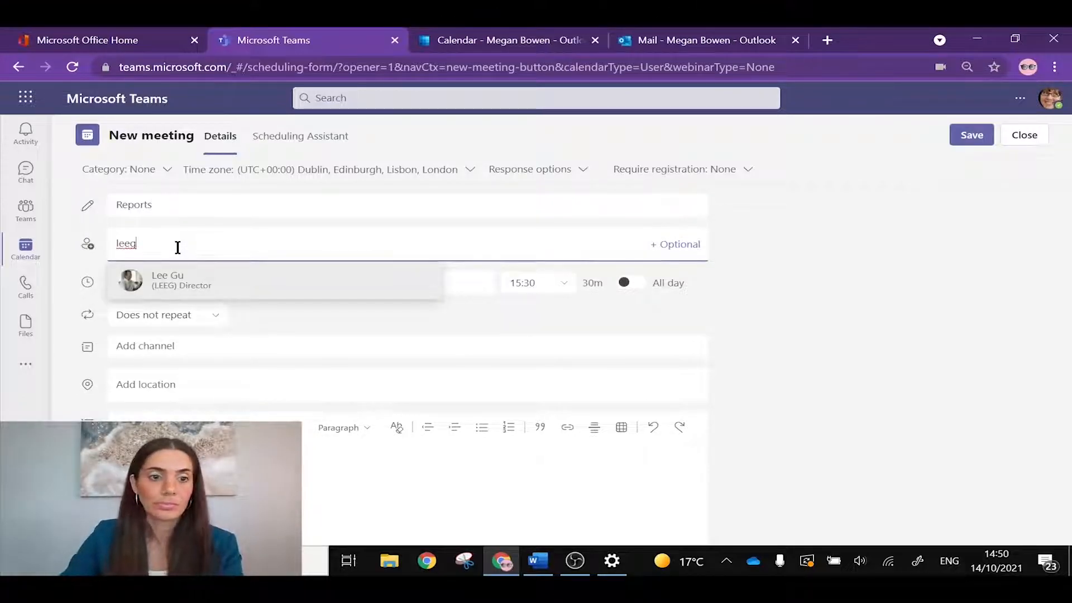
pyautogui.click(168, 280)
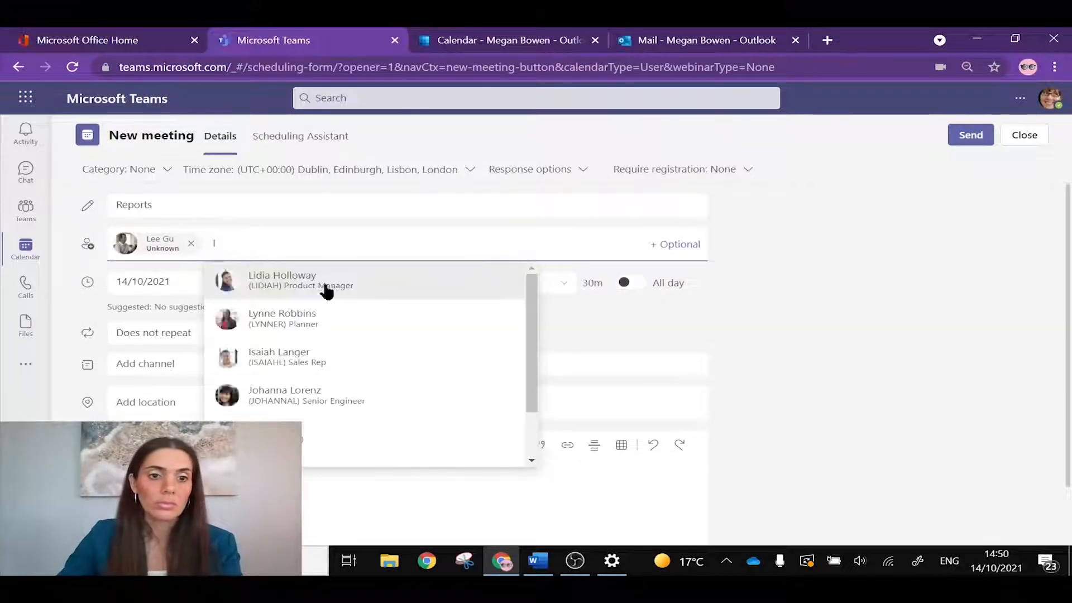
pyautogui.click(281, 280)
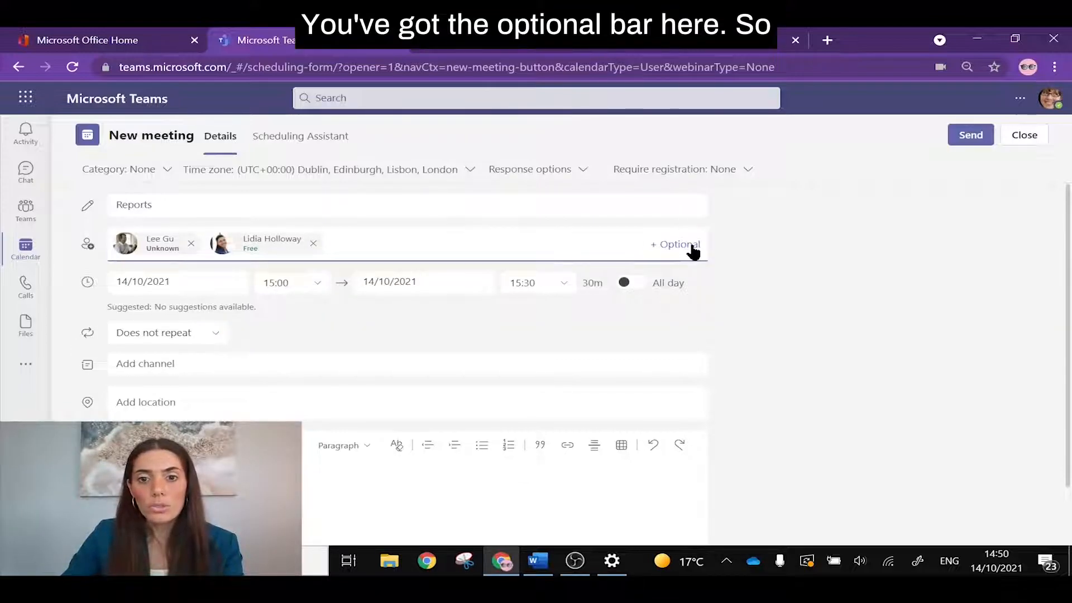
pyautogui.click(675, 244)
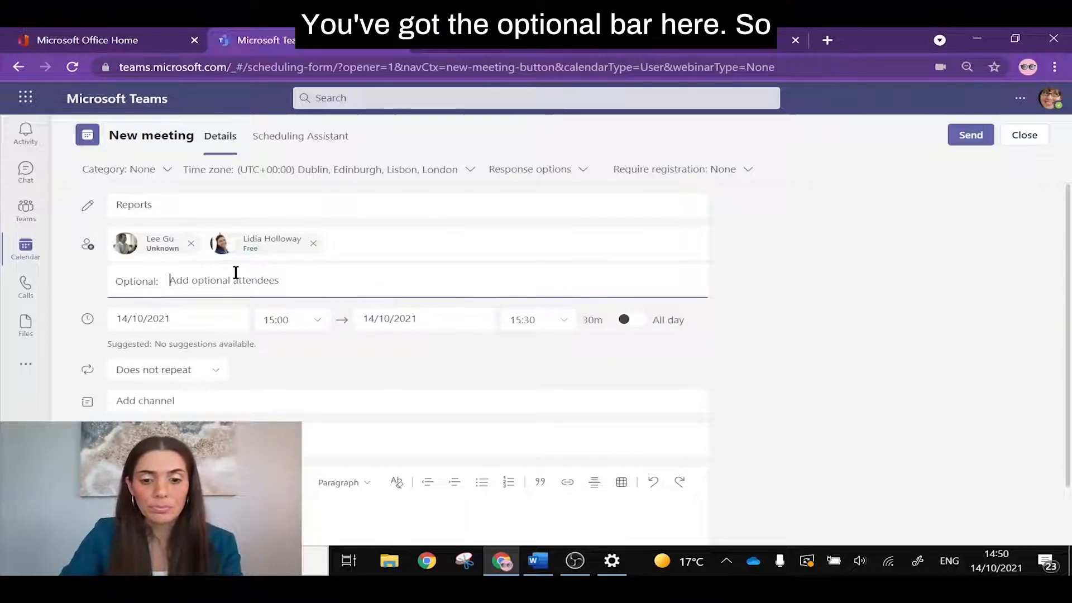
pyautogui.write('Johanna Lorenz')
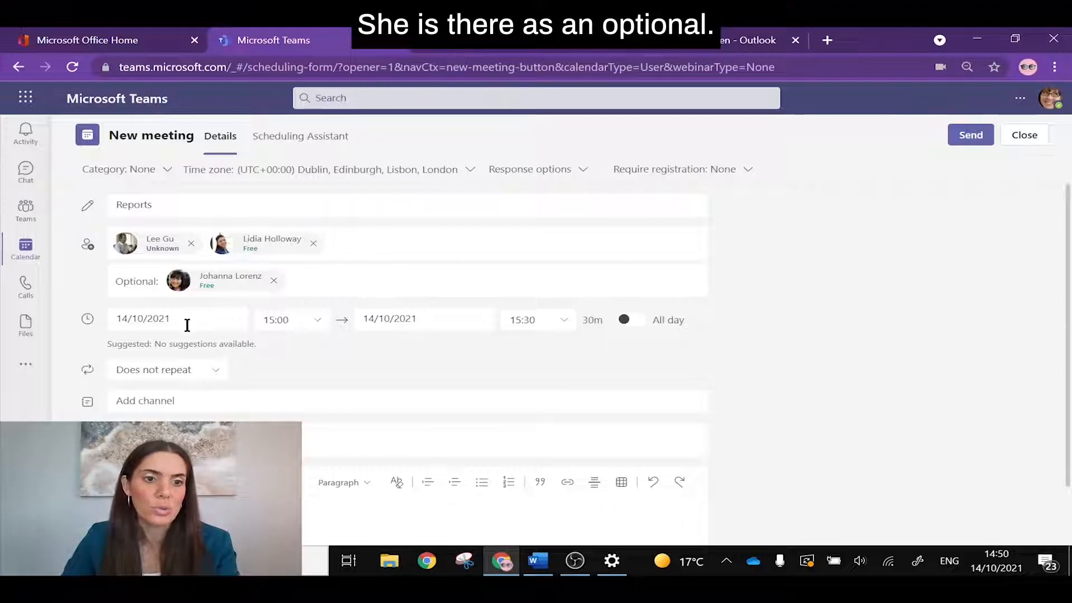
# Set Reports to 15/10/2021, 14:00–15:00, with description 'meeting details'
pyautogui.click(178, 318)
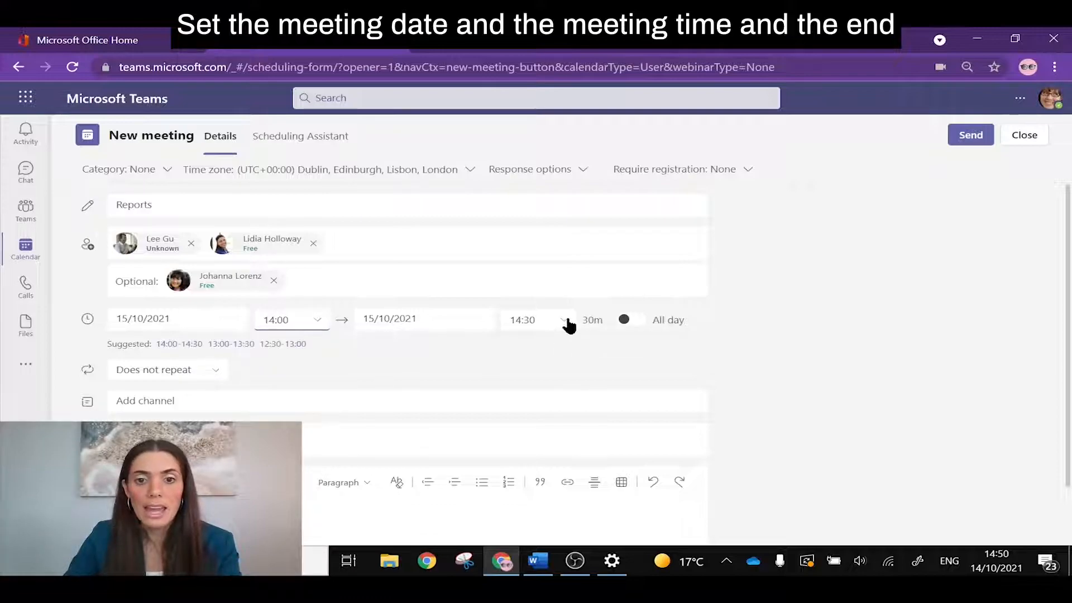
pyautogui.click(539, 319)
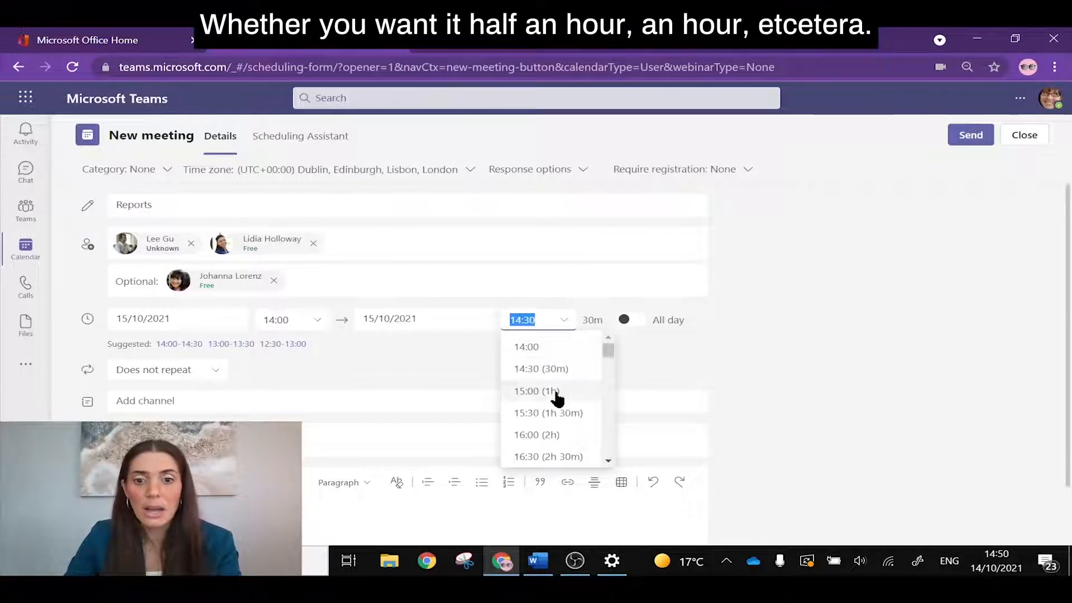
pyautogui.click(536, 390)
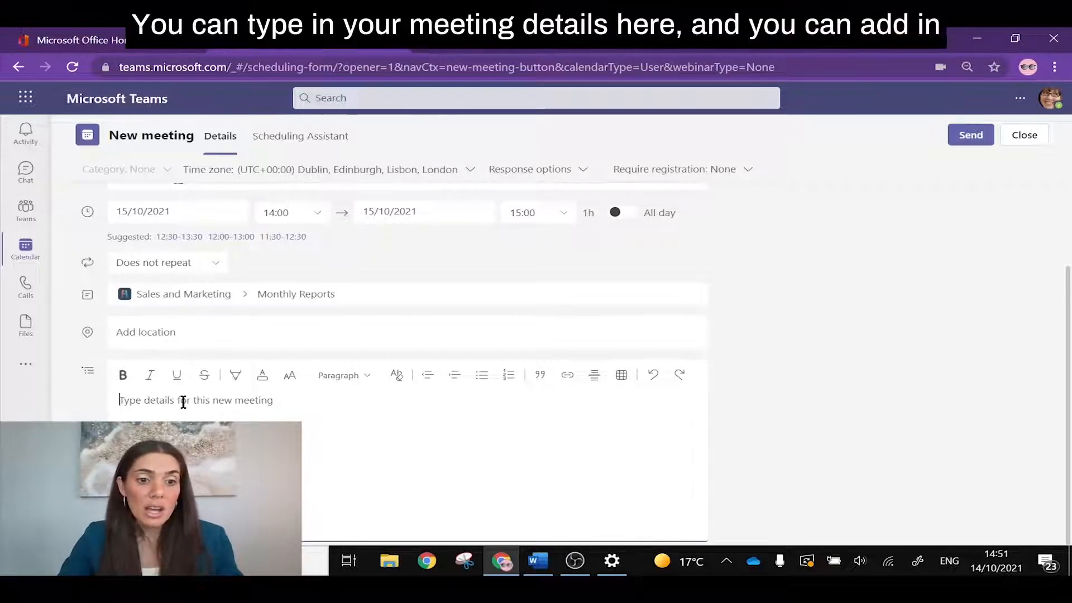
pyautogui.write('meeting d')
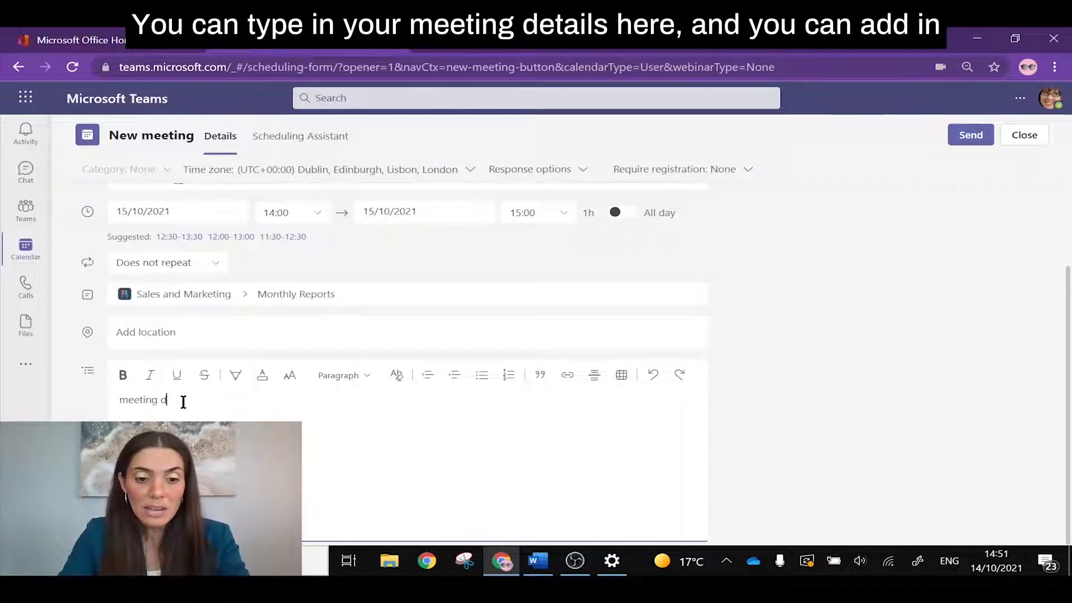
pyautogui.write('etails')
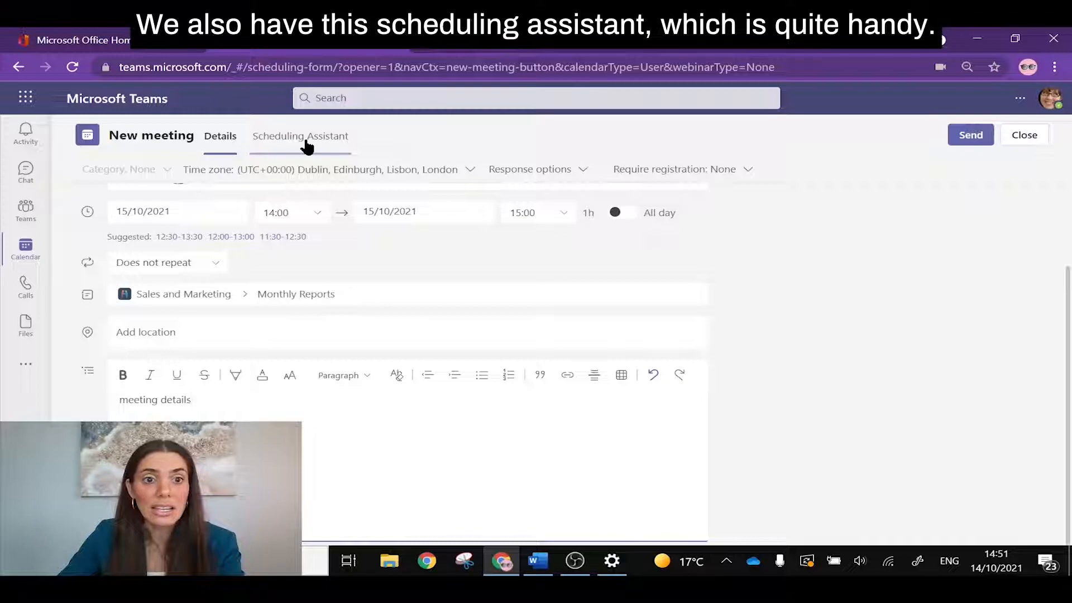
# Move Reports to 12:30–13:30 in the Scheduling Assistant and send the invitation
pyautogui.click(301, 135)
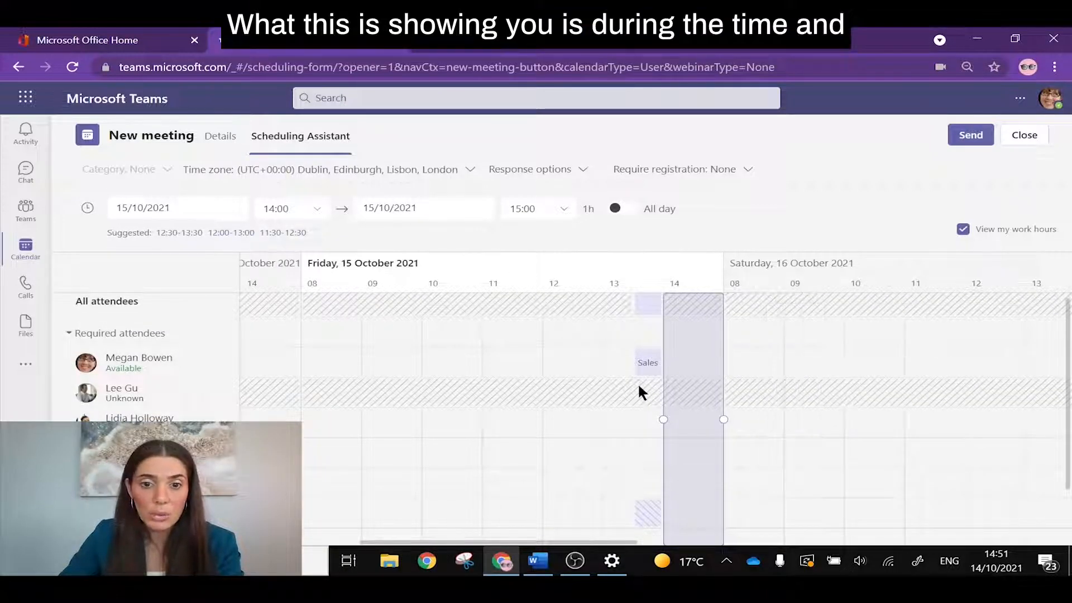
pyautogui.moveTo(345, 508)
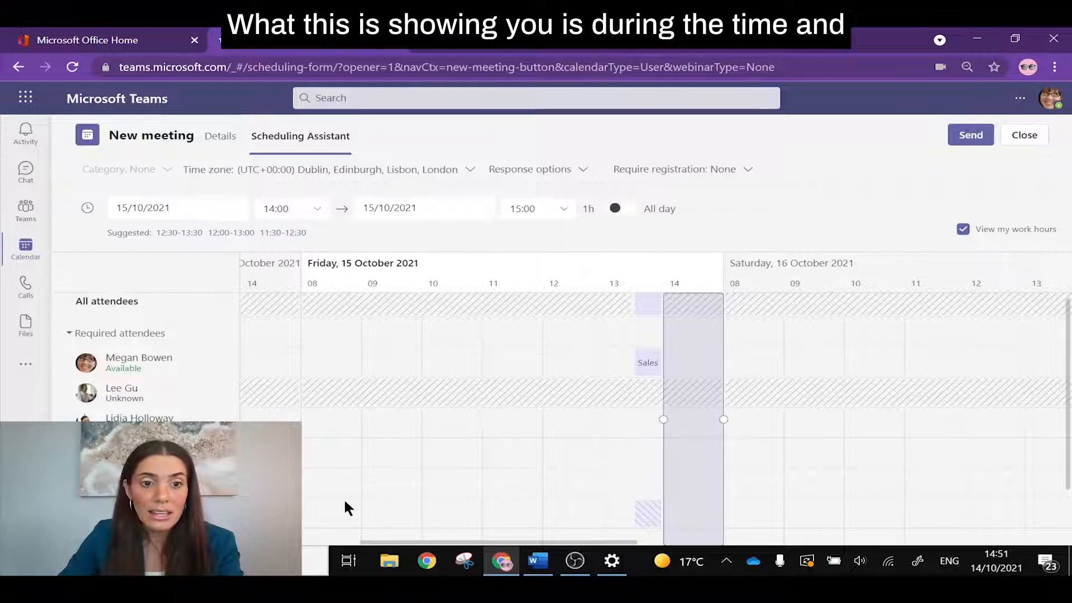
pyautogui.moveTo(699, 465)
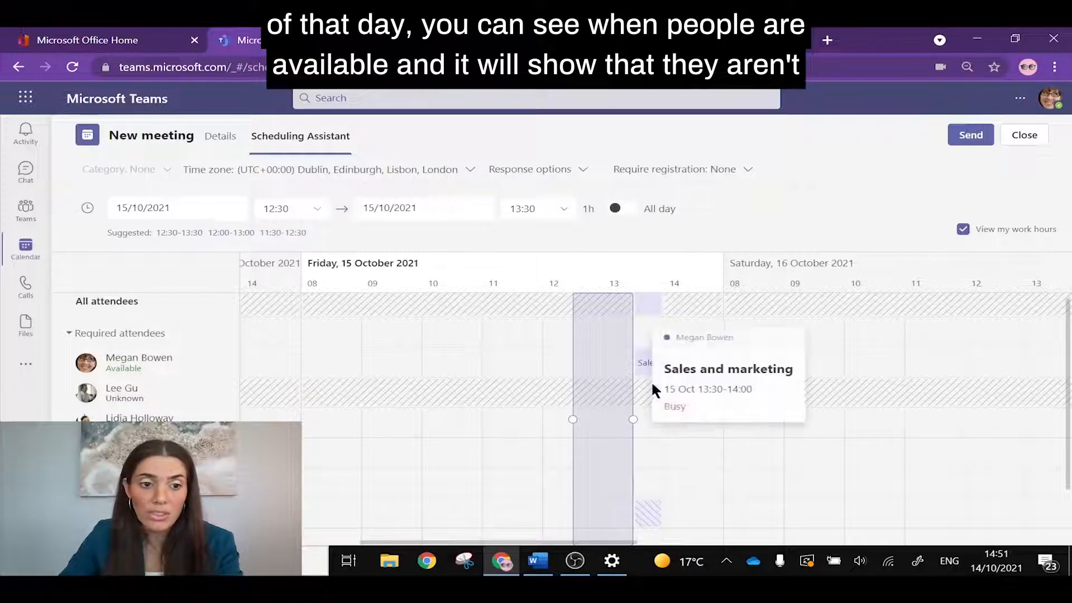
pyautogui.moveTo(641, 380)
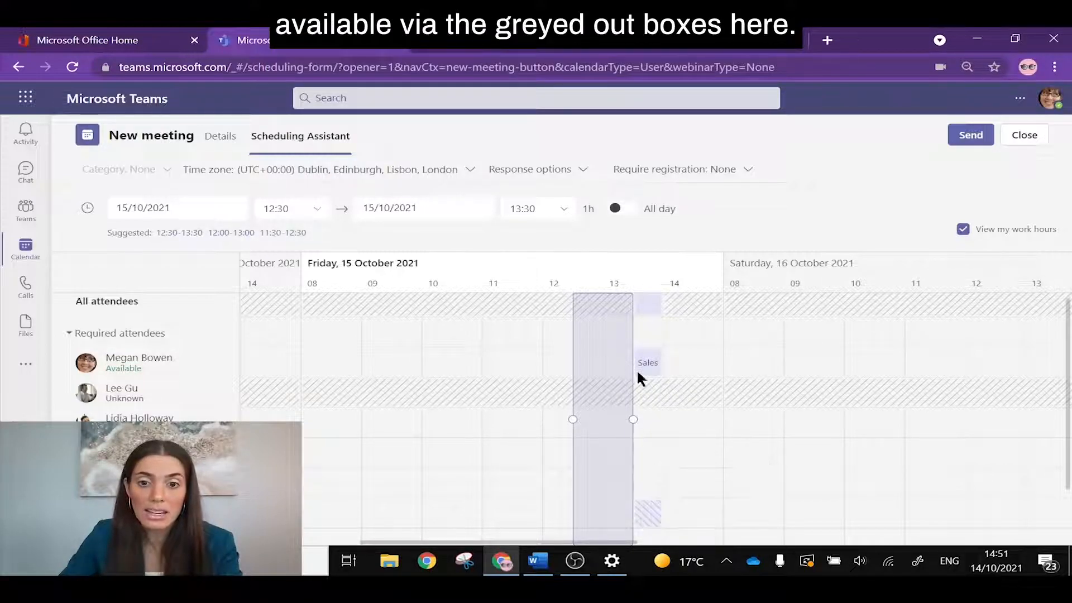
pyautogui.moveTo(838, 240)
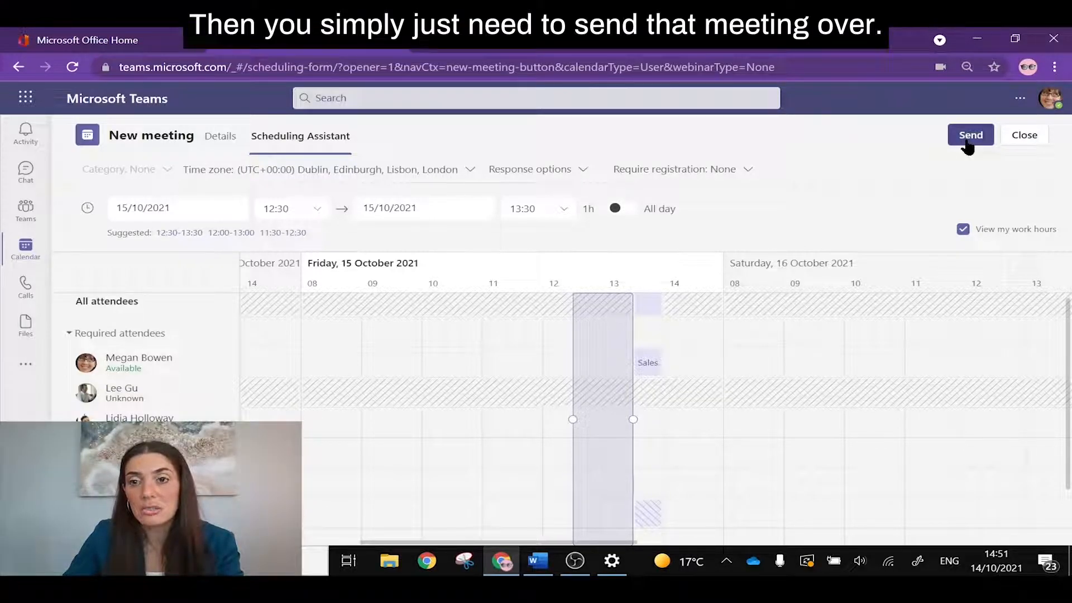
pyautogui.click(971, 134)
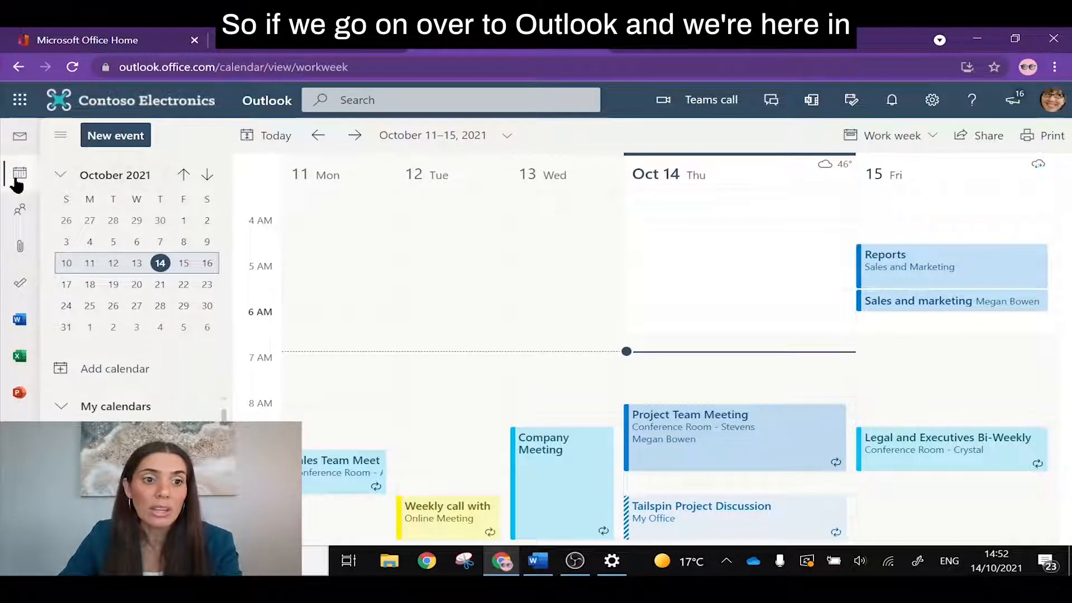
pyautogui.moveTo(19, 173)
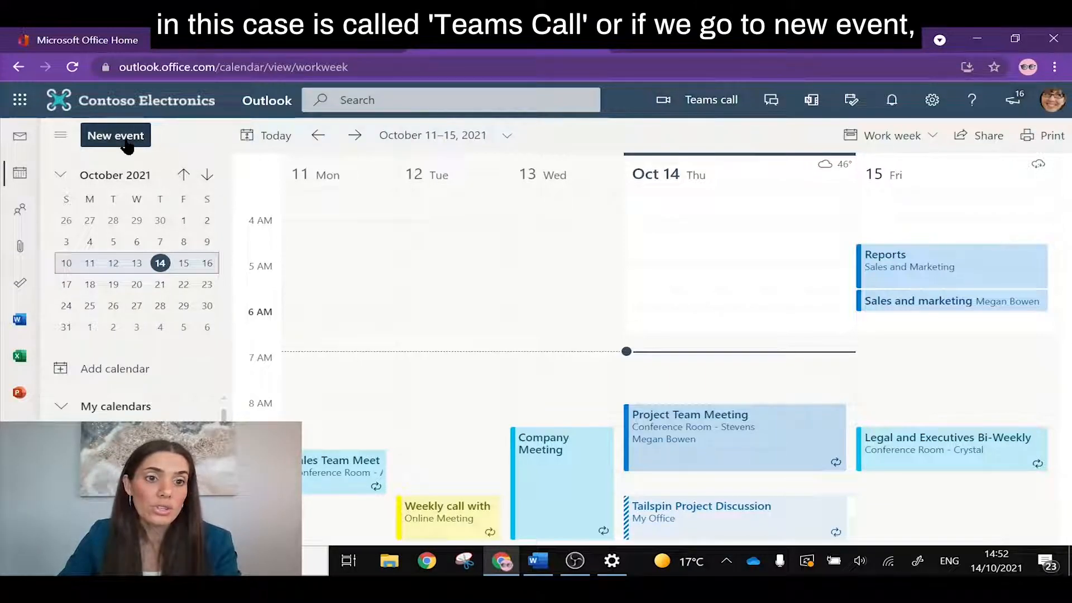
# Start a new event from the Outlook work-week calendar
pyautogui.click(115, 134)
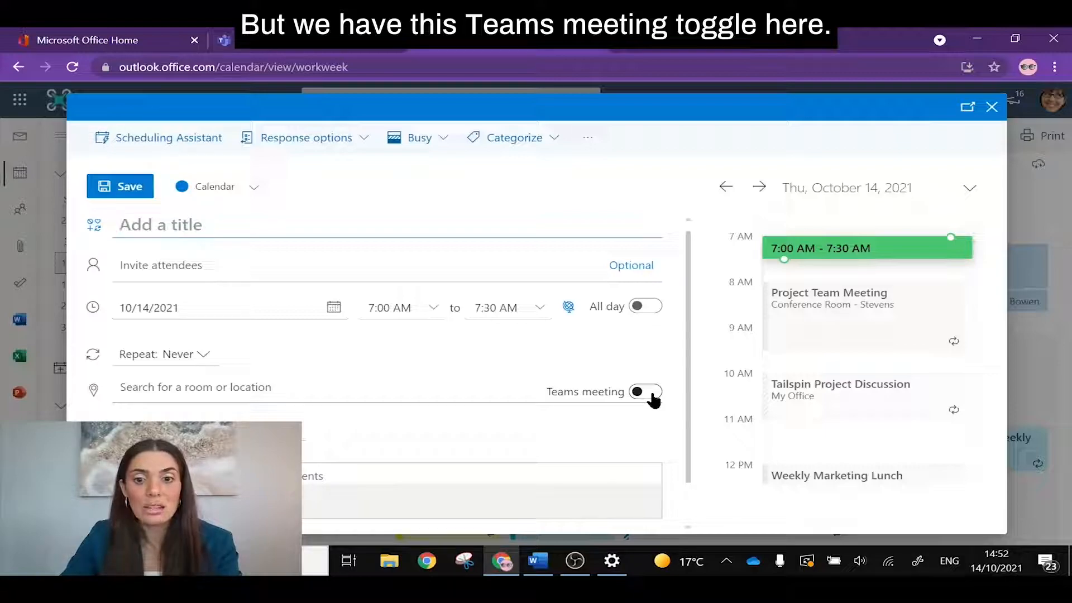
# Switch on the Teams meeting toggle, then close the event form
pyautogui.click(643, 392)
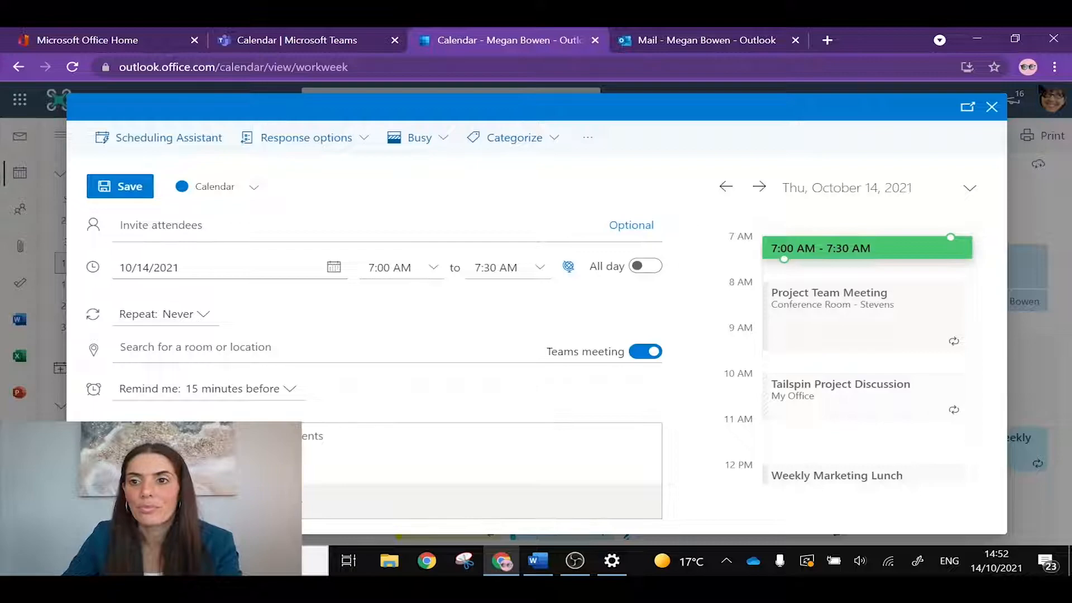
pyautogui.click(992, 106)
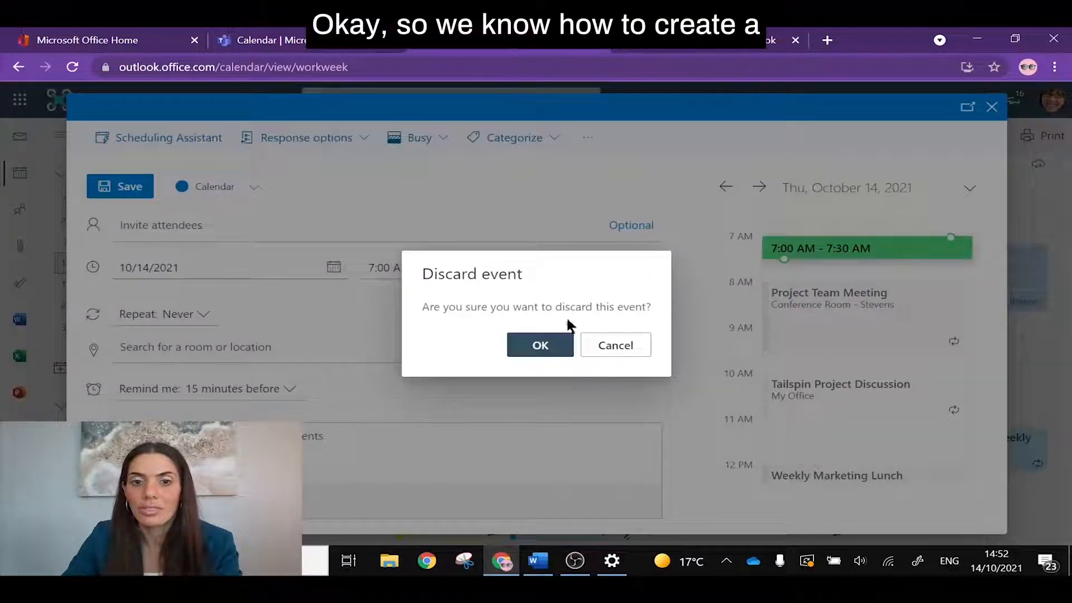
# Discard the new event and open Friday's Sales and marketing meeting in Teams
pyautogui.click(539, 345)
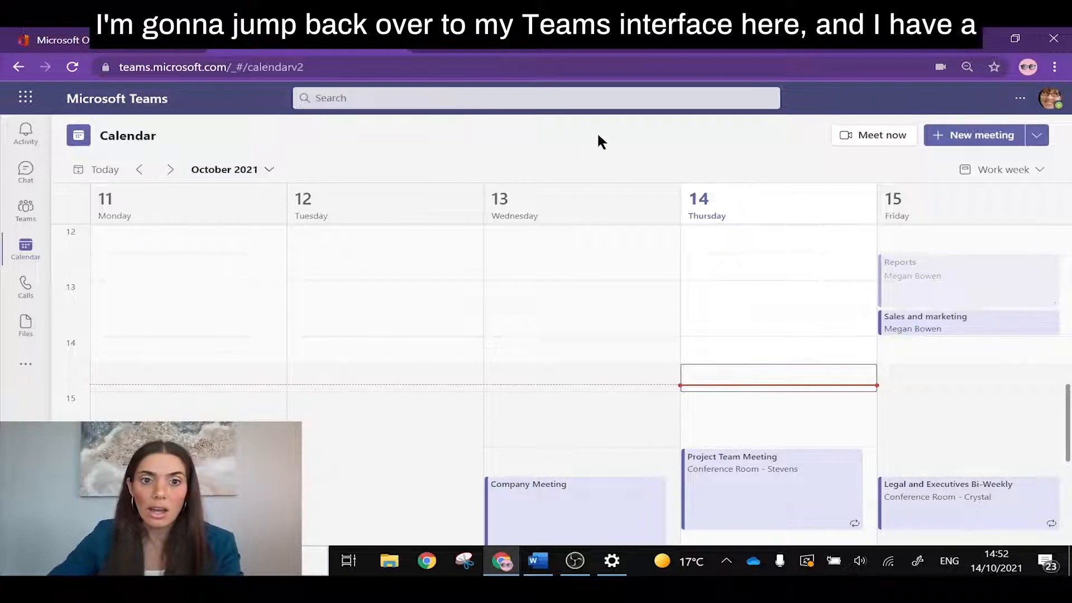
pyautogui.moveTo(916, 326)
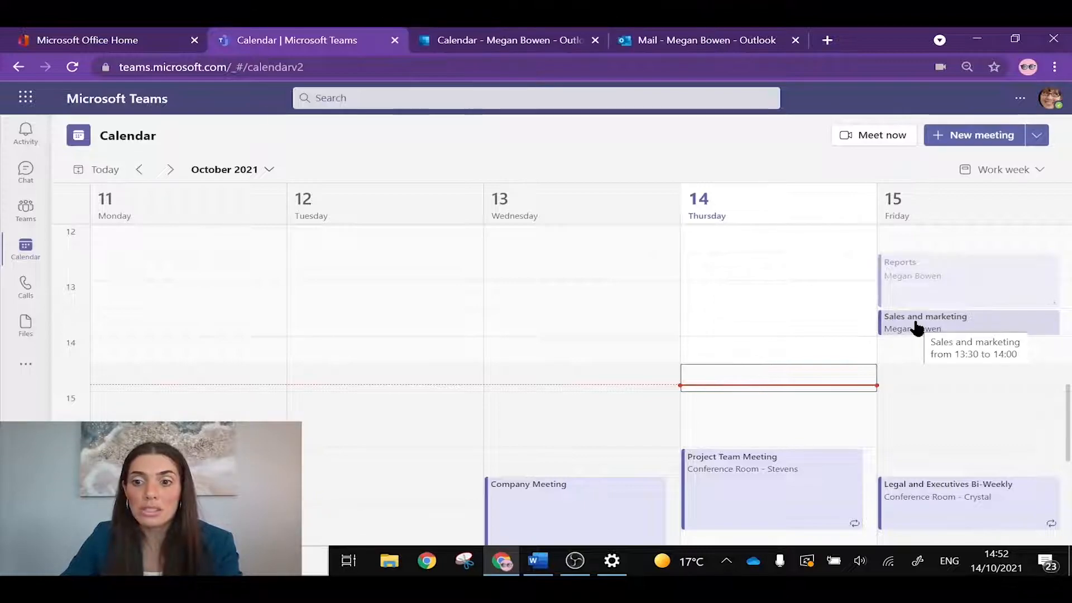
pyautogui.click(968, 322)
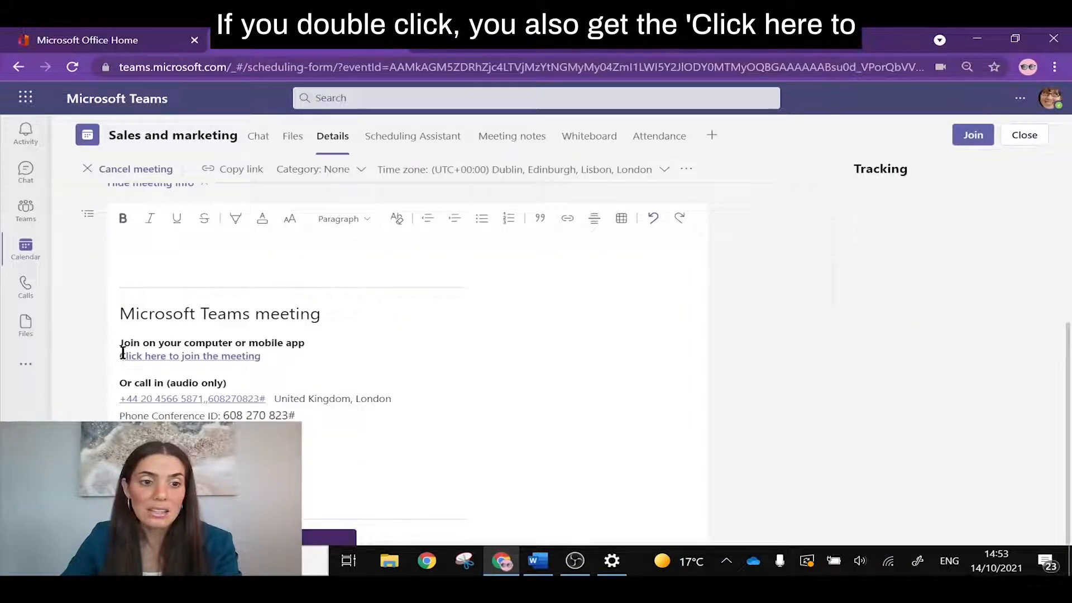
# View the Sales and marketing meeting's join link, then switch to the Outlook calendar
pyautogui.doubleClick(189, 356)
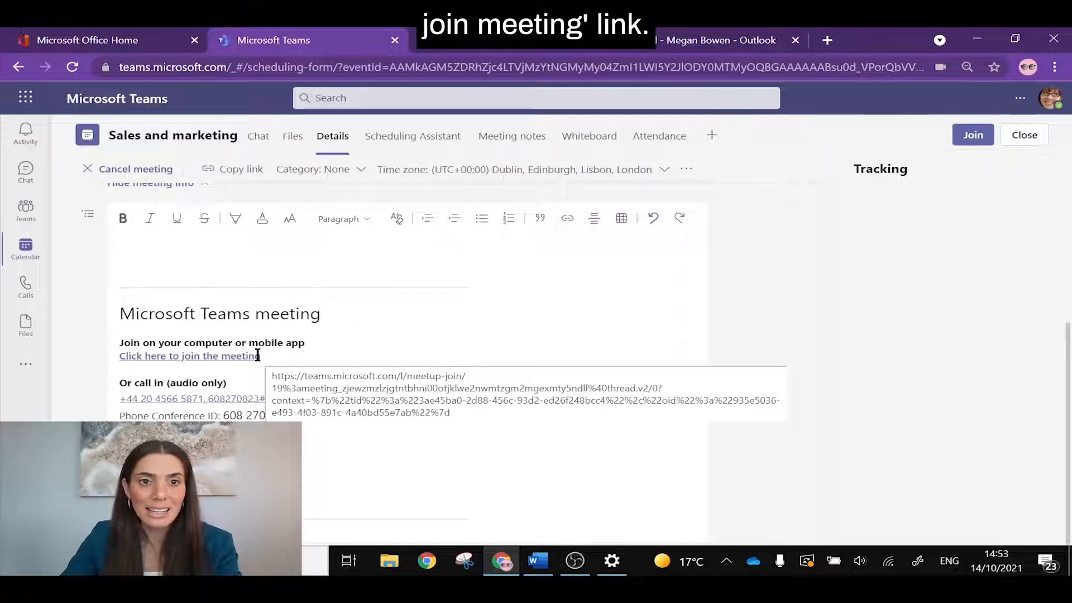
pyautogui.click(718, 40)
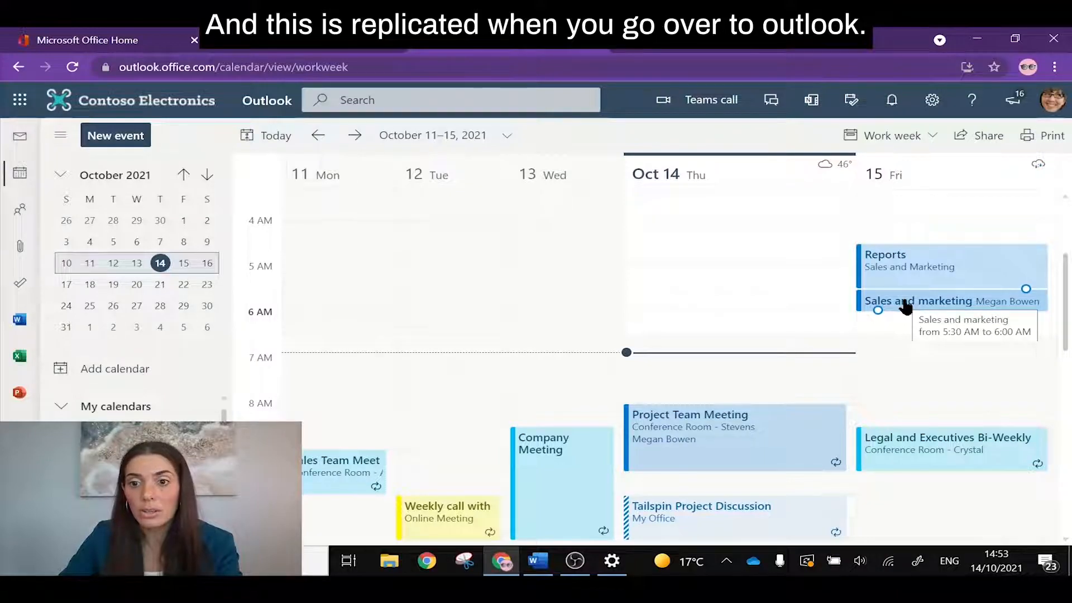
# Check the Friday Sales and marketing event's Teams join link in Outlook, then go back to Teams
pyautogui.doubleClick(950, 301)
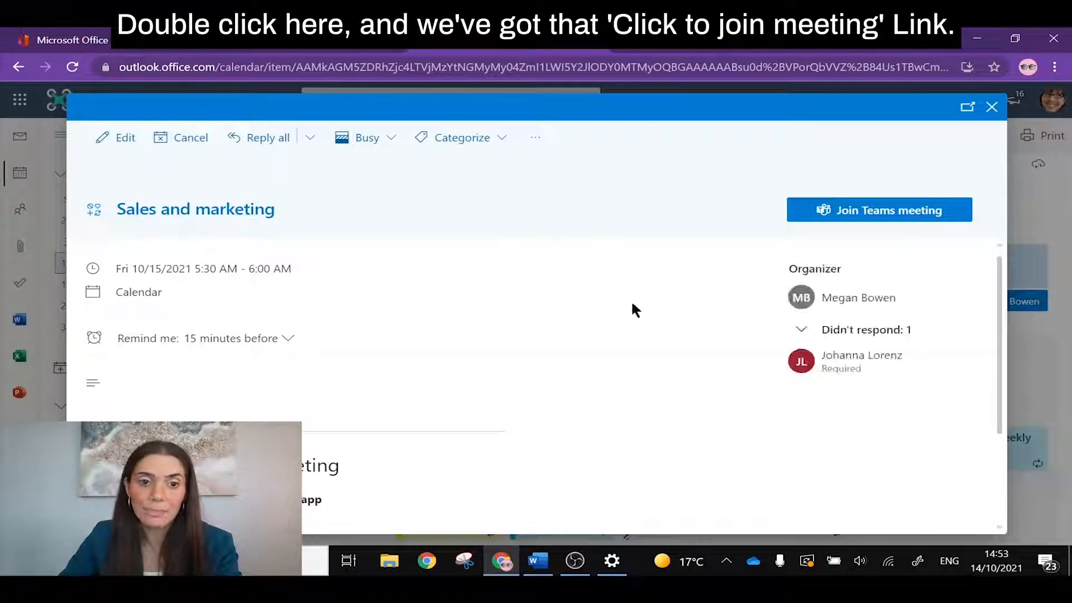
pyautogui.scroll(-3)
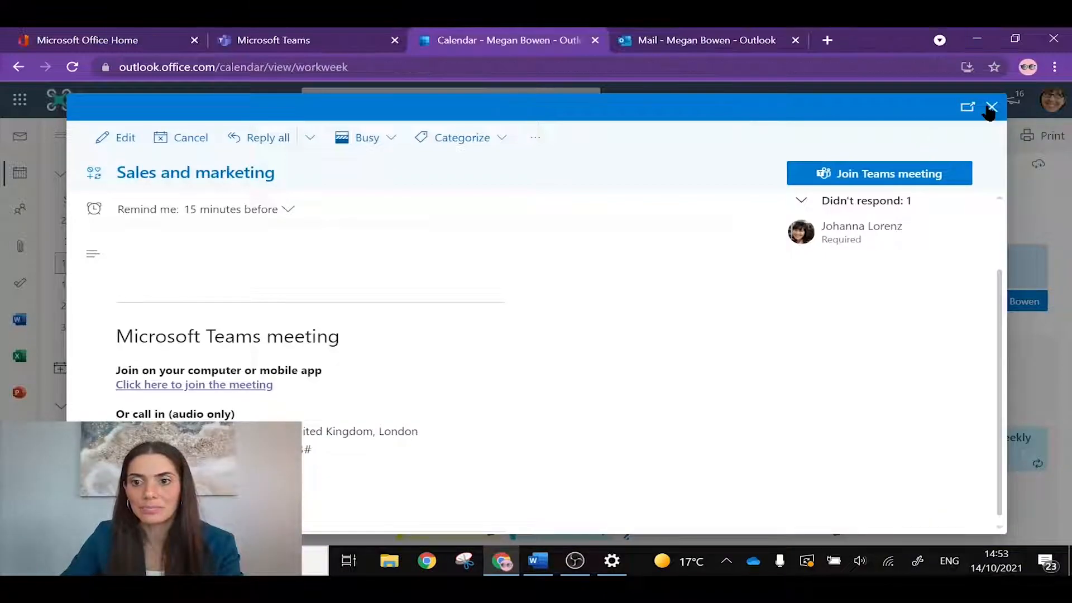
pyautogui.click(993, 107)
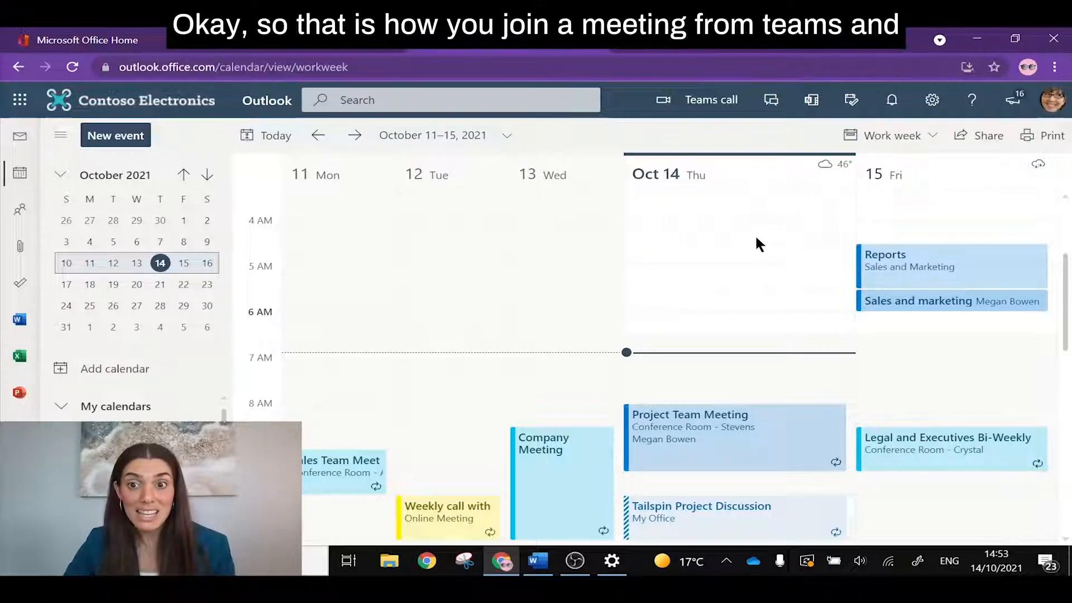
pyautogui.click(827, 40)
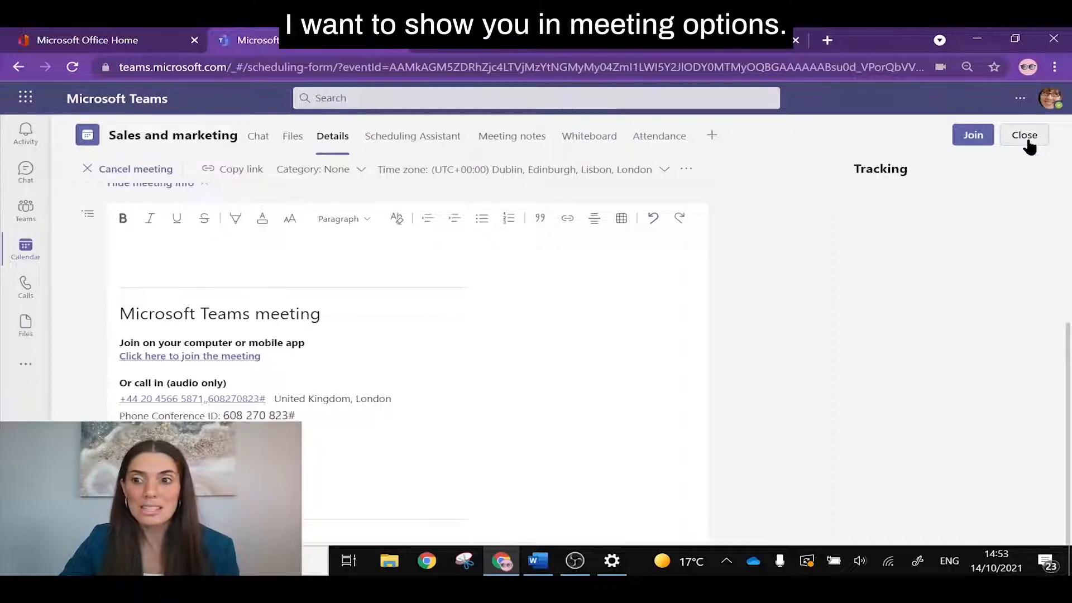
# Start a Meet now instant meeting, 'Meeting with Megan Bowen', and join its call
pyautogui.click(1023, 135)
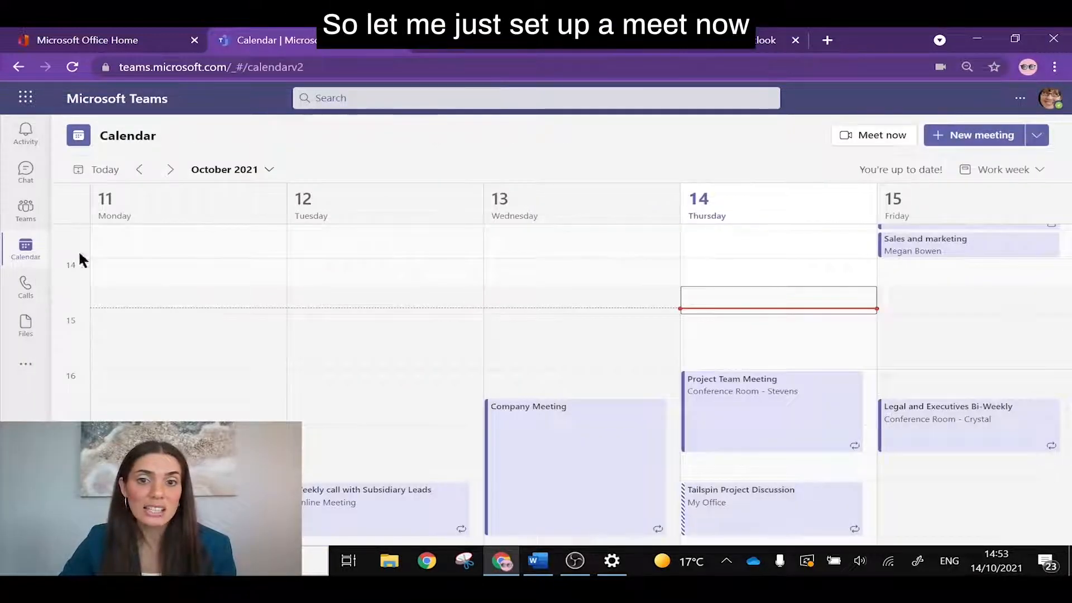
pyautogui.click(874, 135)
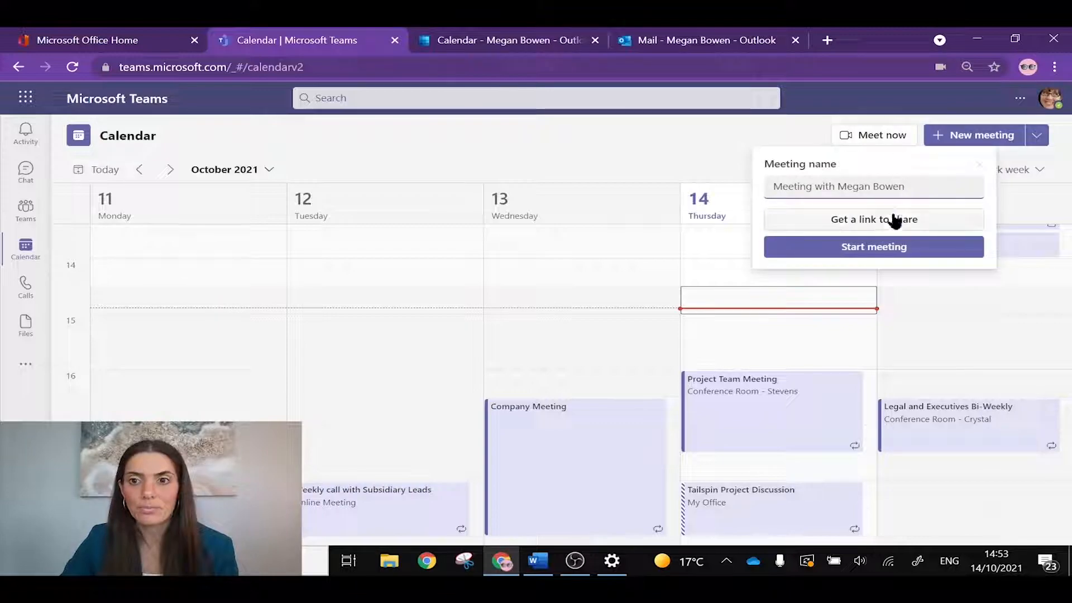
pyautogui.click(873, 247)
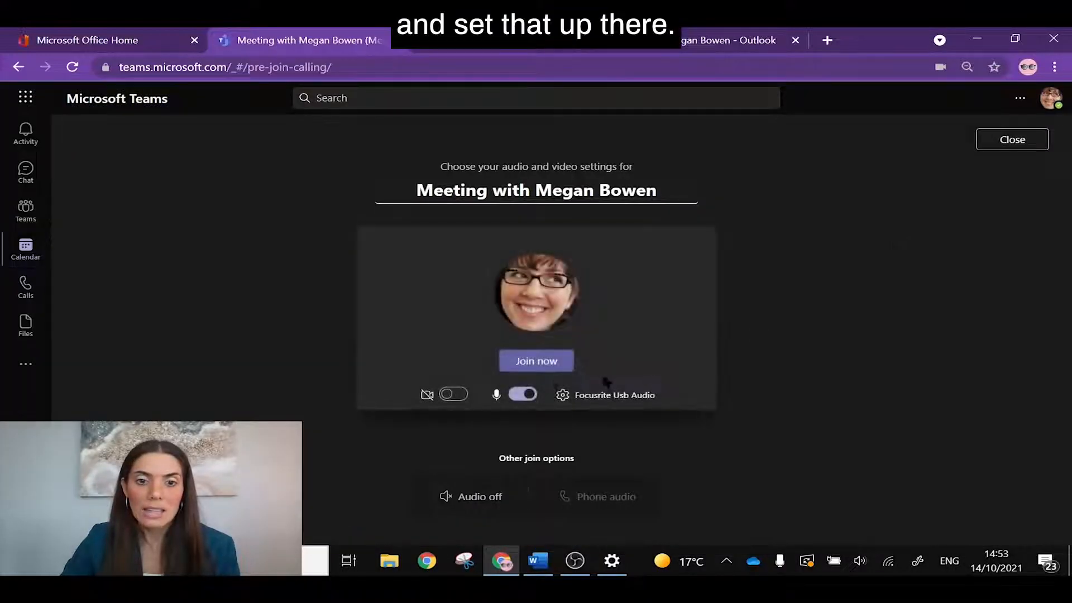
pyautogui.click(536, 361)
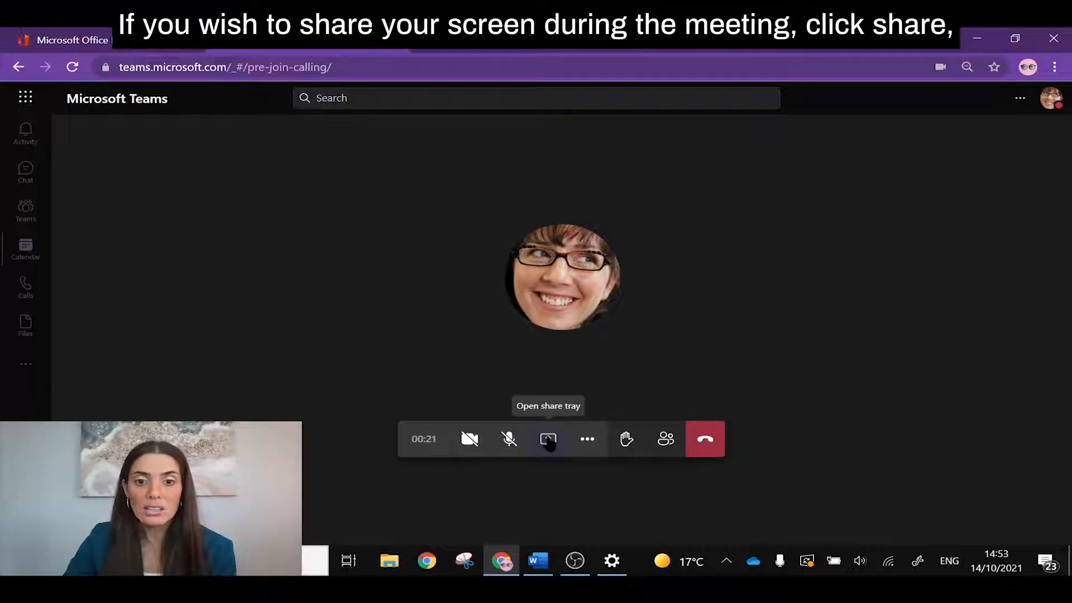
pyautogui.click(548, 439)
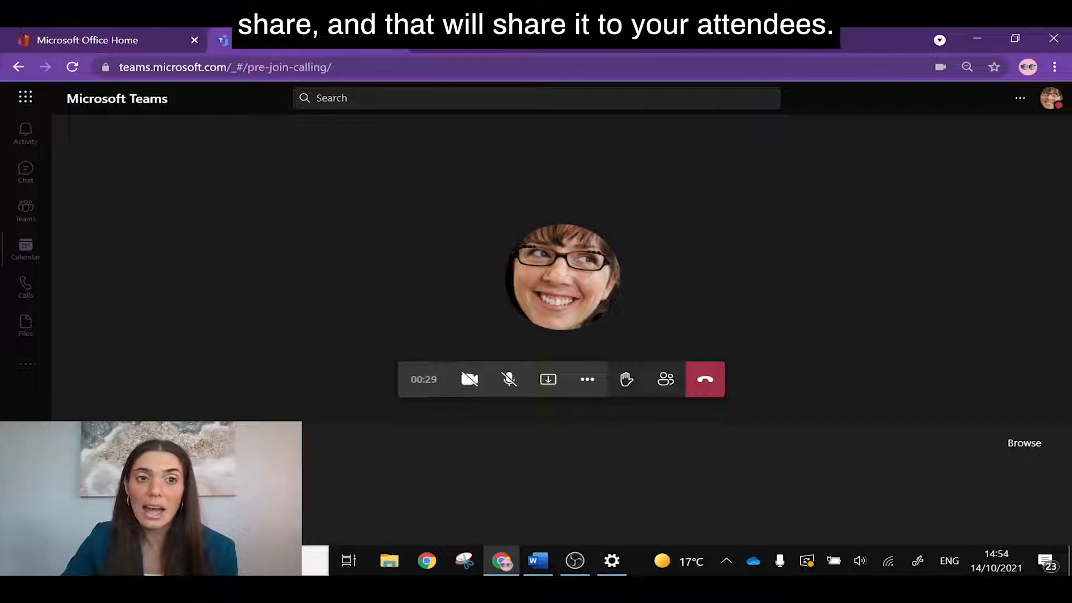
pyautogui.click(548, 380)
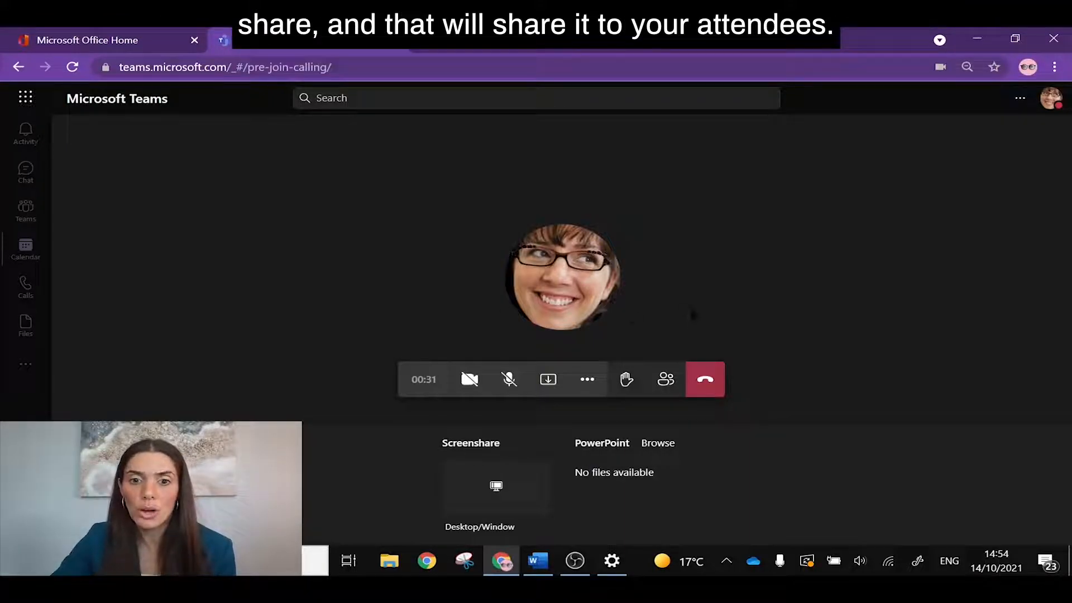
pyautogui.click(548, 380)
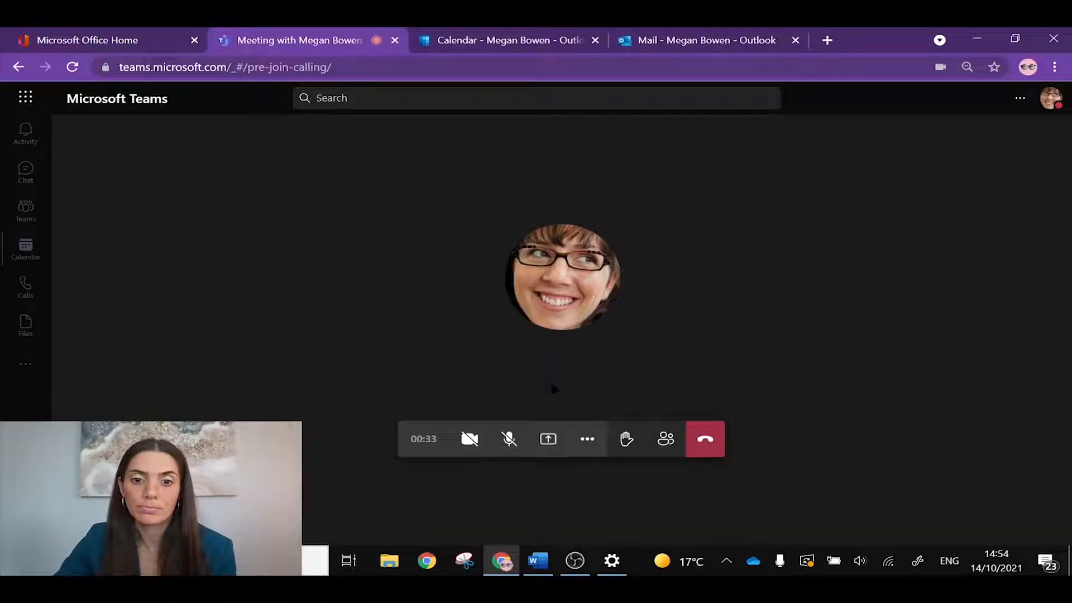
pyautogui.click(586, 439)
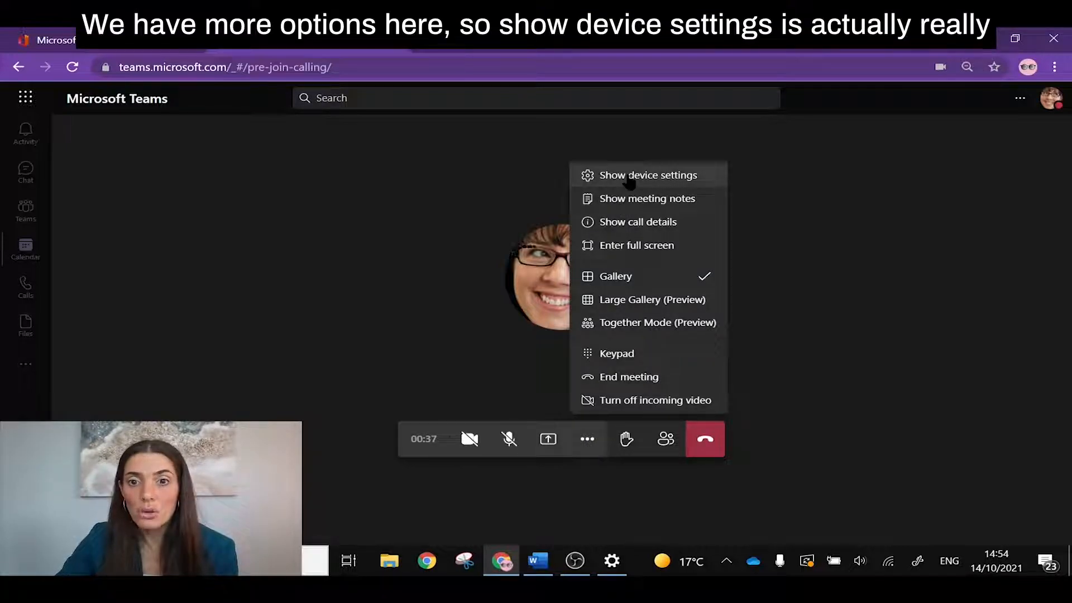
pyautogui.click(649, 175)
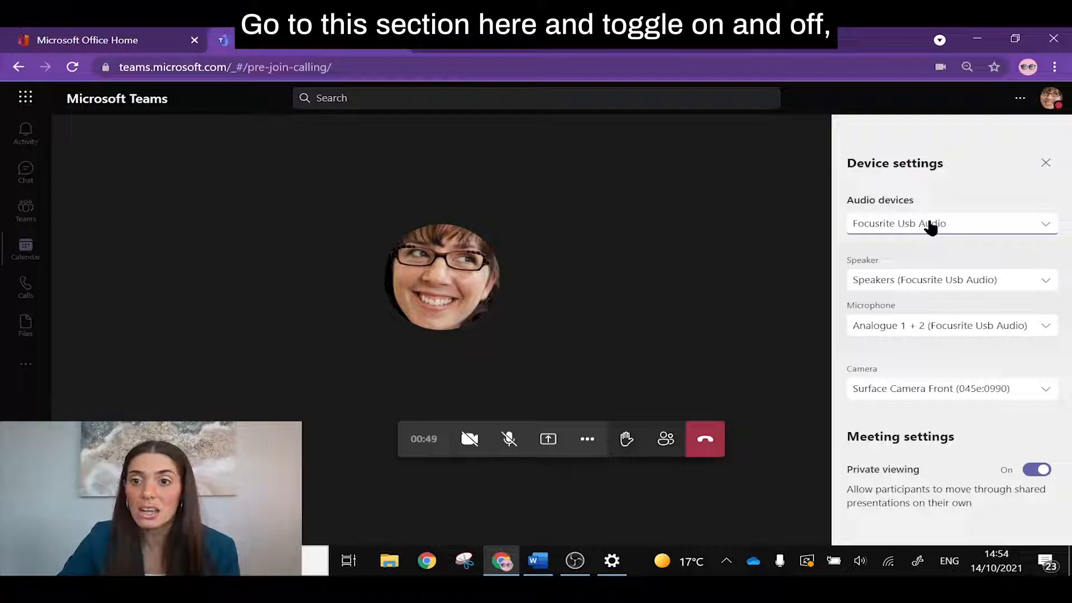
pyautogui.click(950, 223)
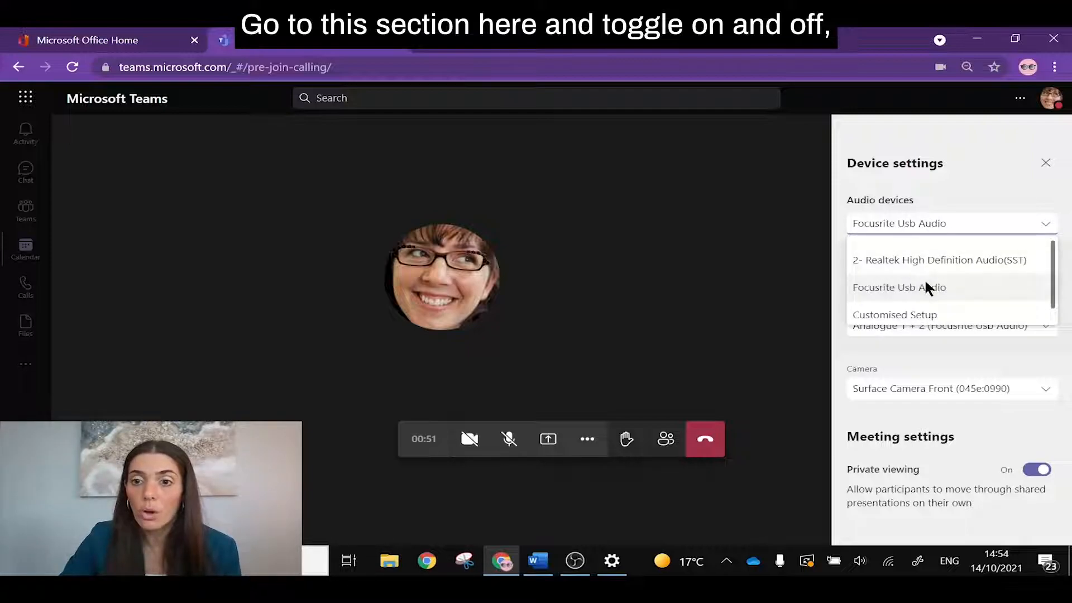
pyautogui.click(898, 287)
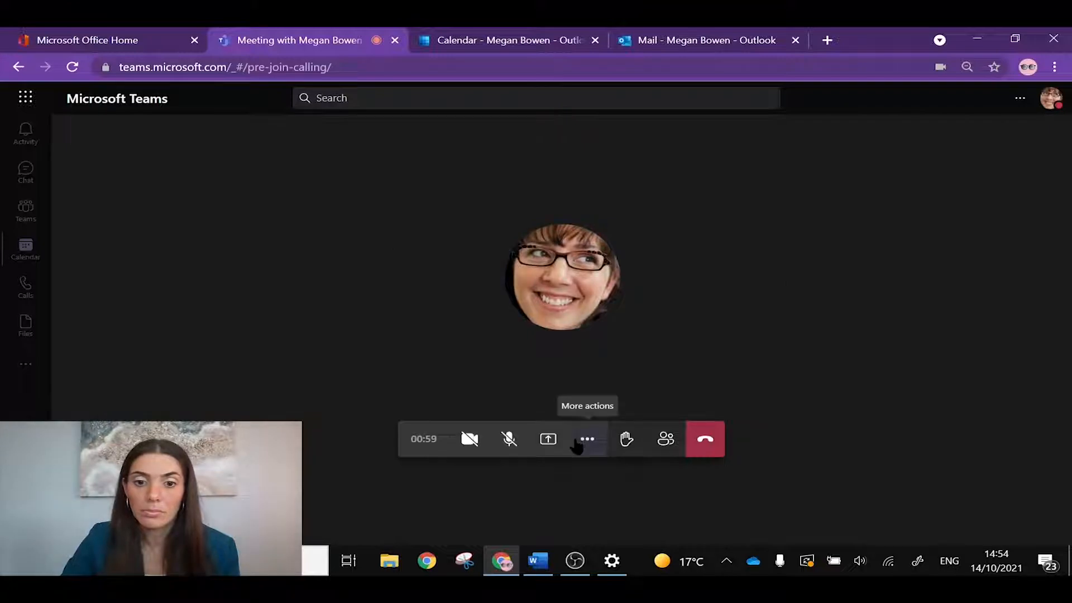
pyautogui.click(587, 438)
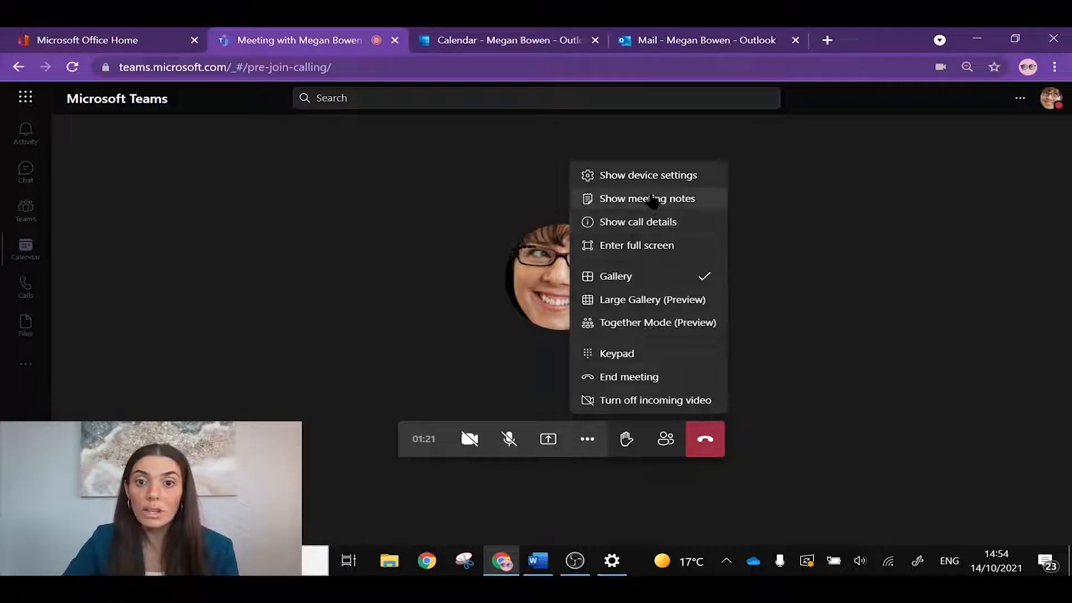
pyautogui.click(646, 198)
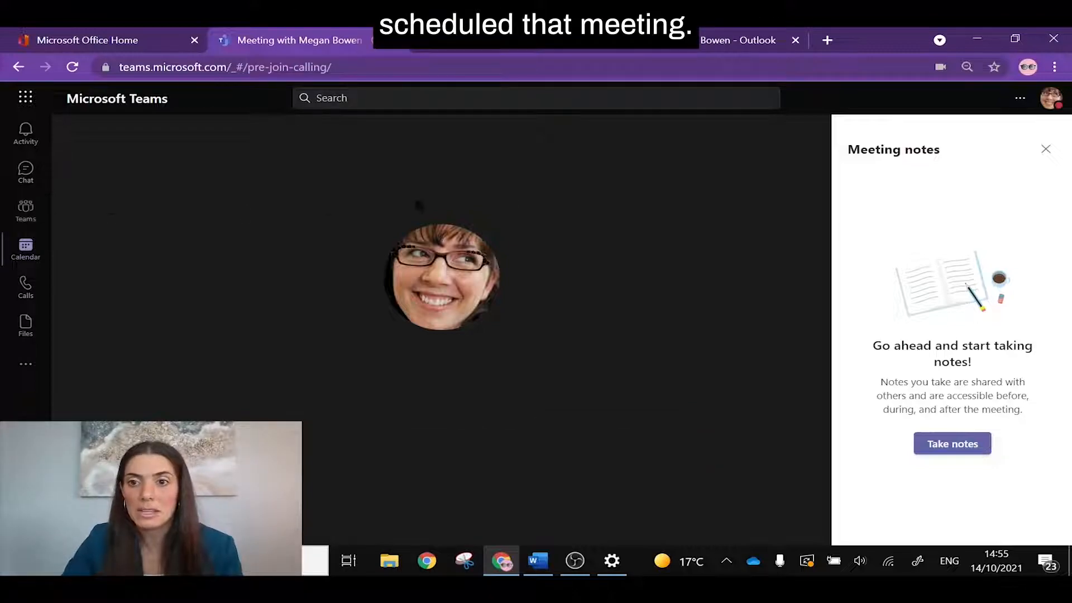
pyautogui.click(1045, 149)
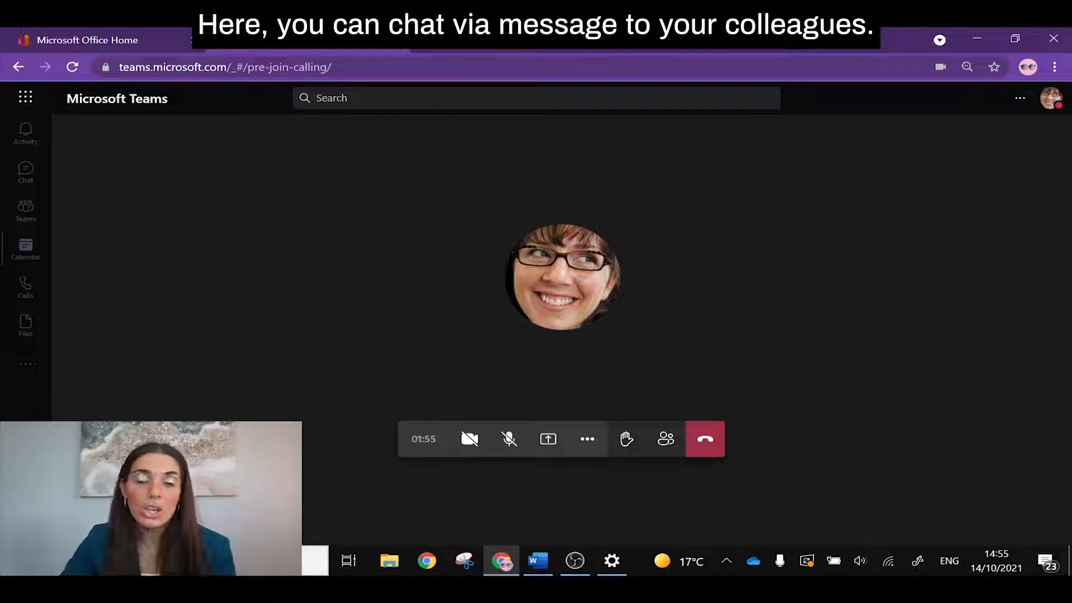
pyautogui.moveTo(1010, 509)
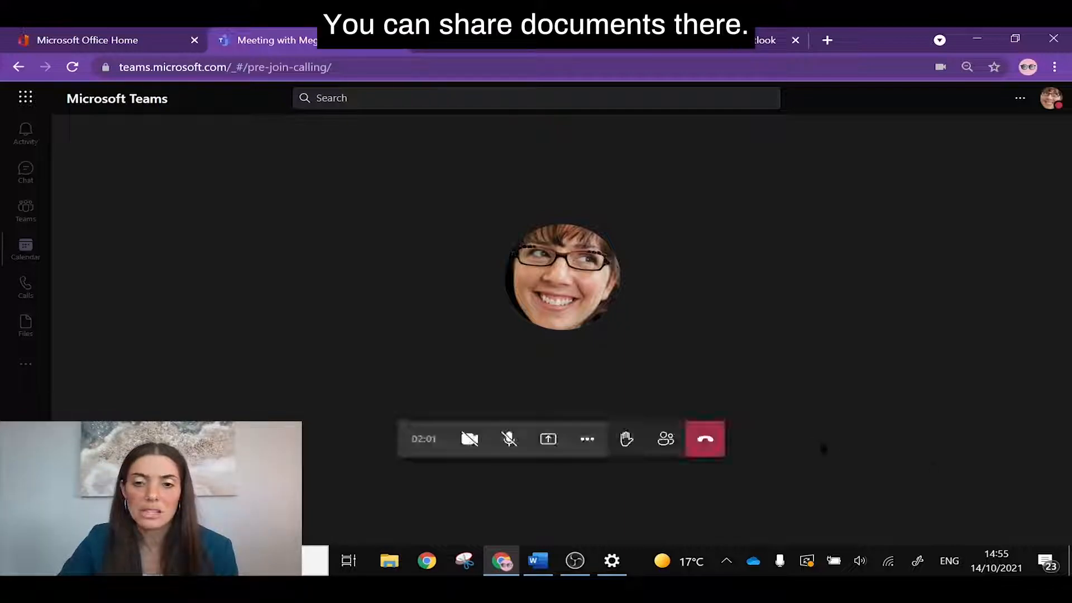
pyautogui.moveTo(626, 439)
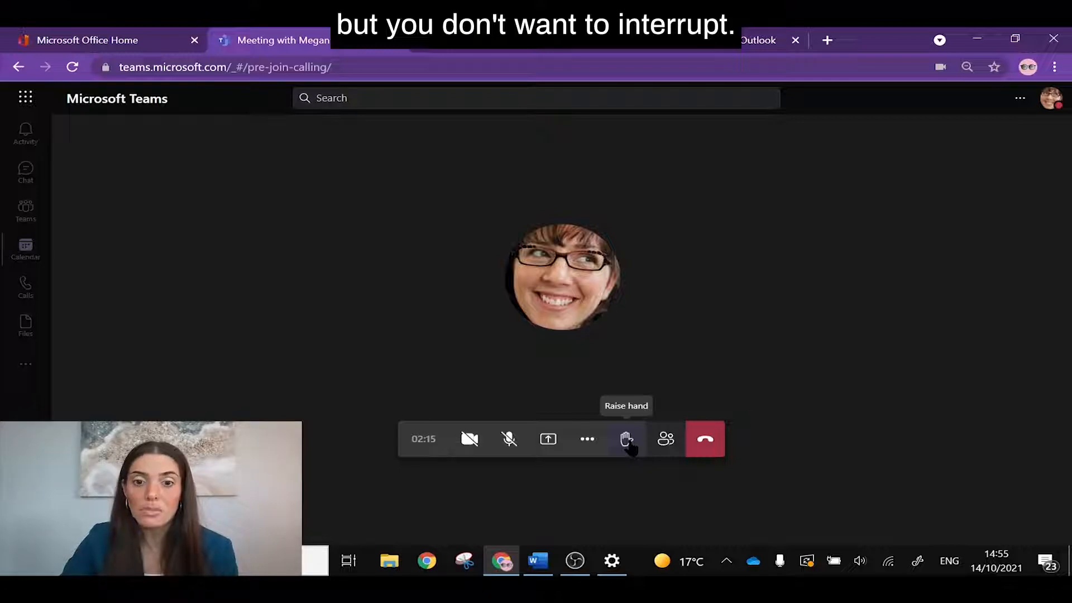
# Raise and lower your hand, show the participants list, and leave the call
pyautogui.click(626, 438)
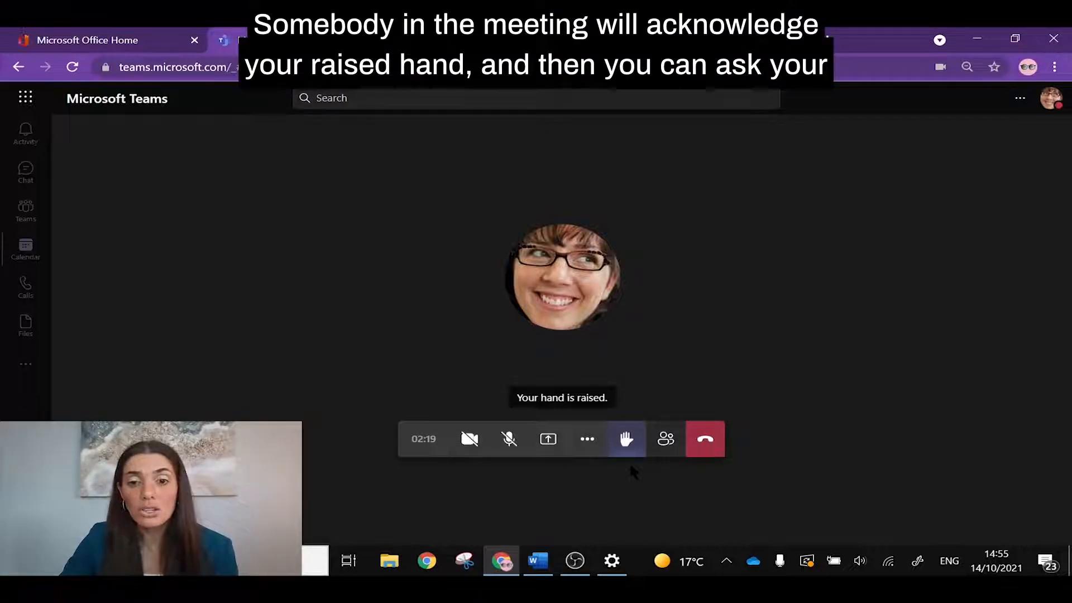
pyautogui.moveTo(625, 439)
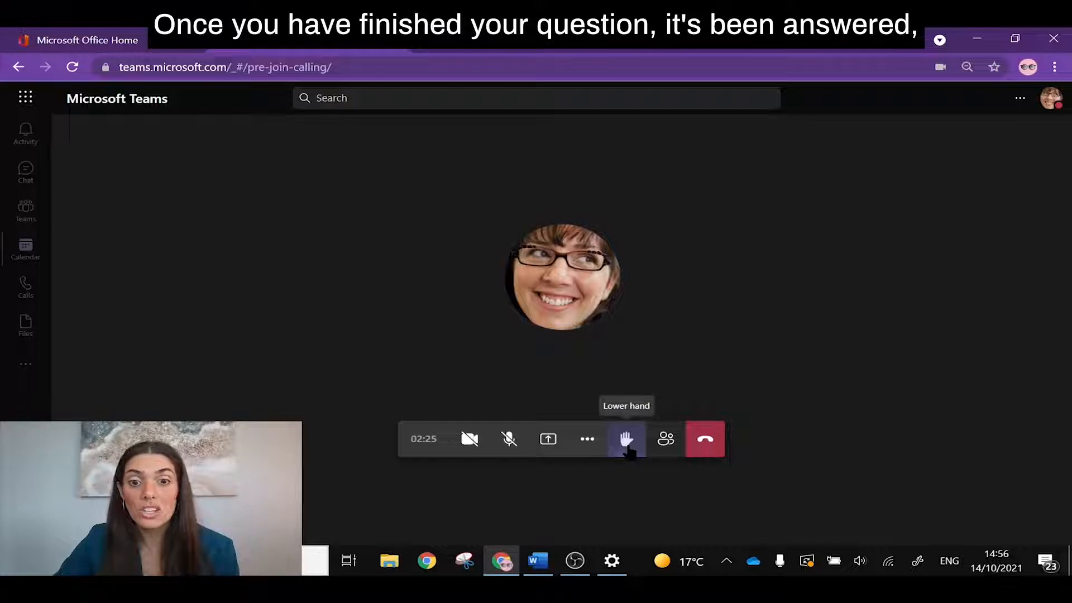
pyautogui.click(625, 439)
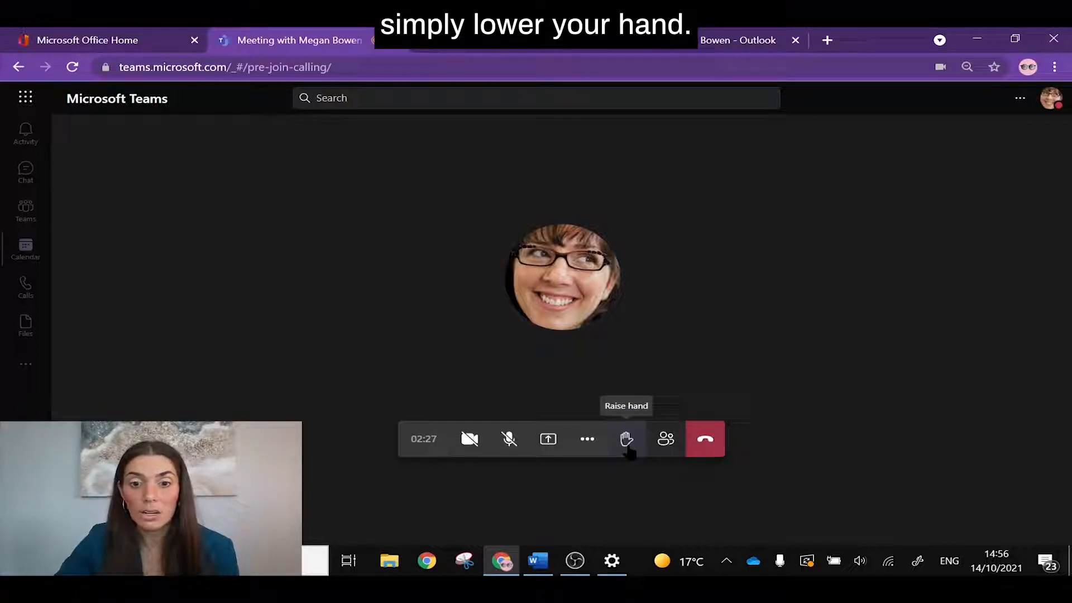
pyautogui.moveTo(664, 439)
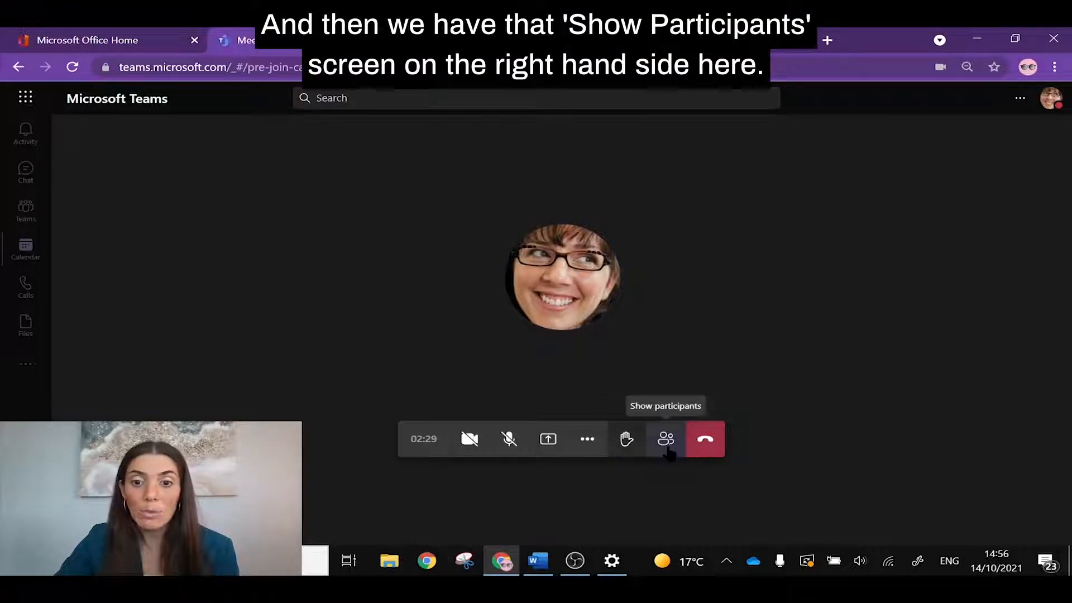
pyautogui.click(665, 439)
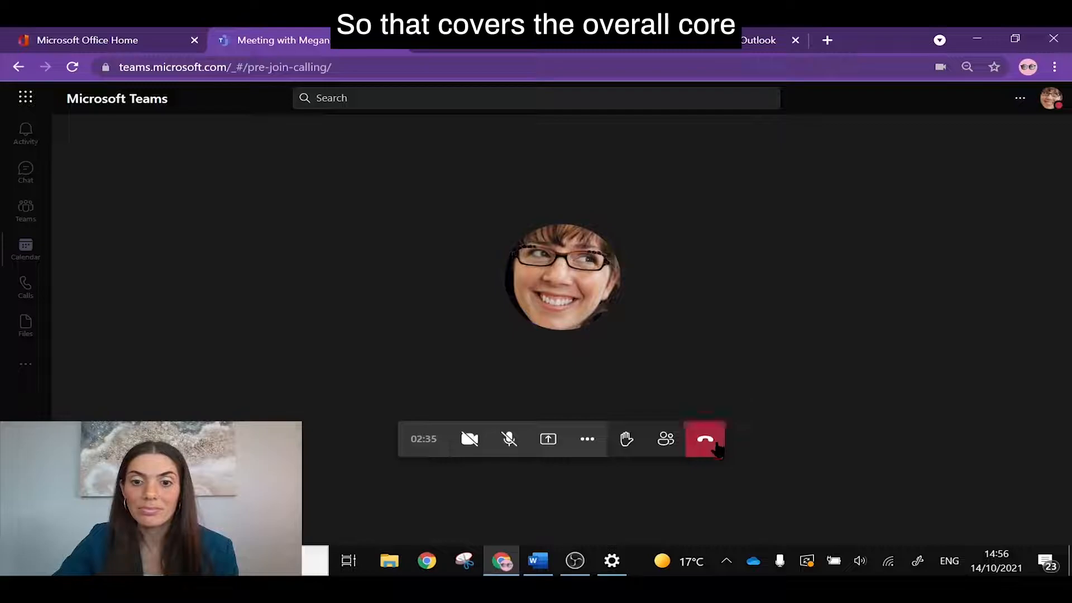
pyautogui.click(705, 439)
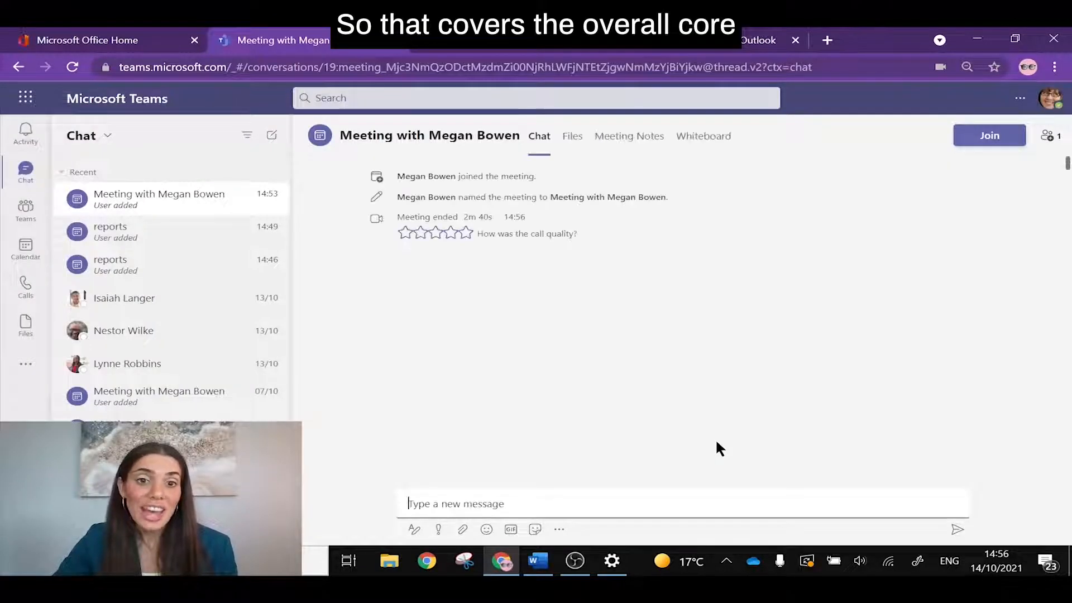